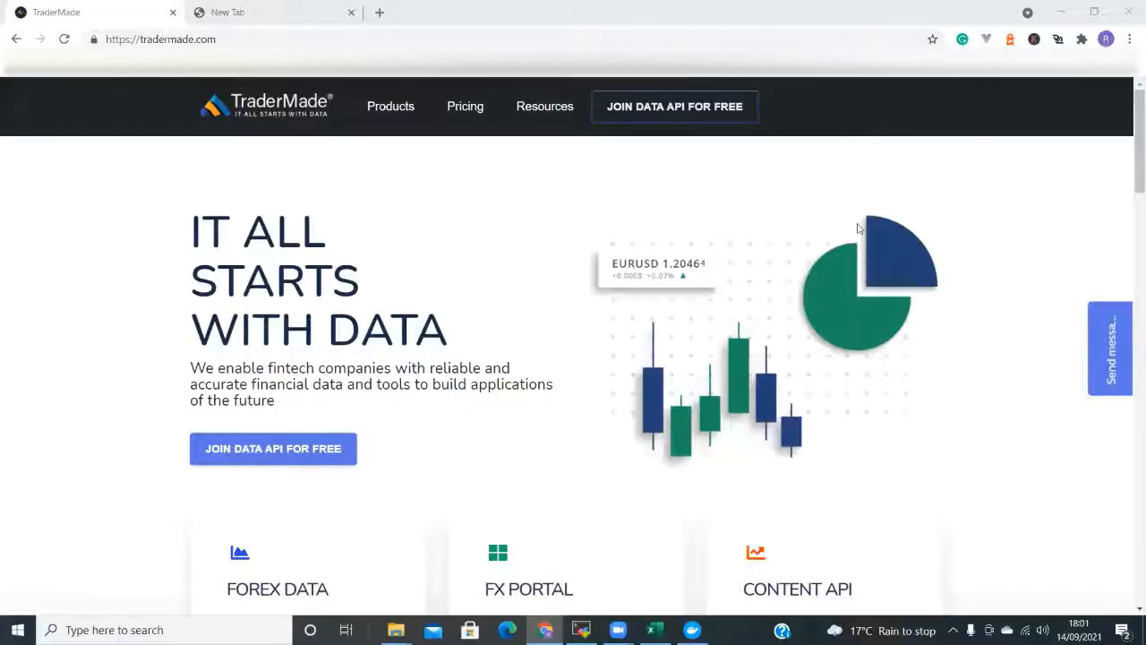
{"action": "mouse_move", "coordinate": [621, 194]}
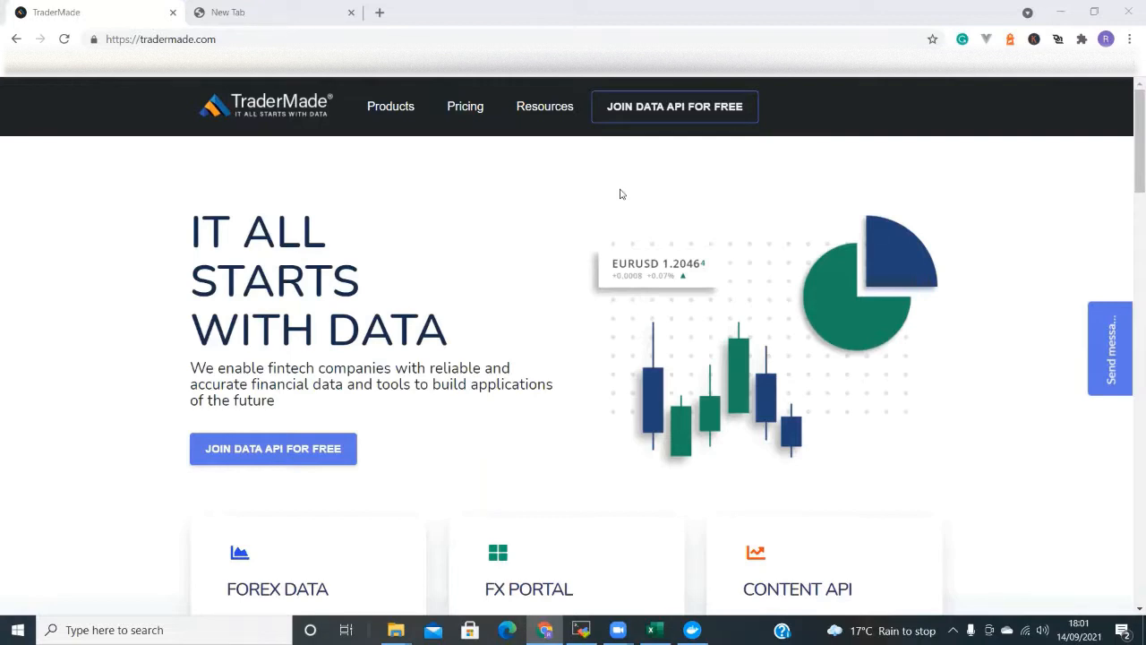
{"action": "mouse_move", "coordinate": [609, 217]}
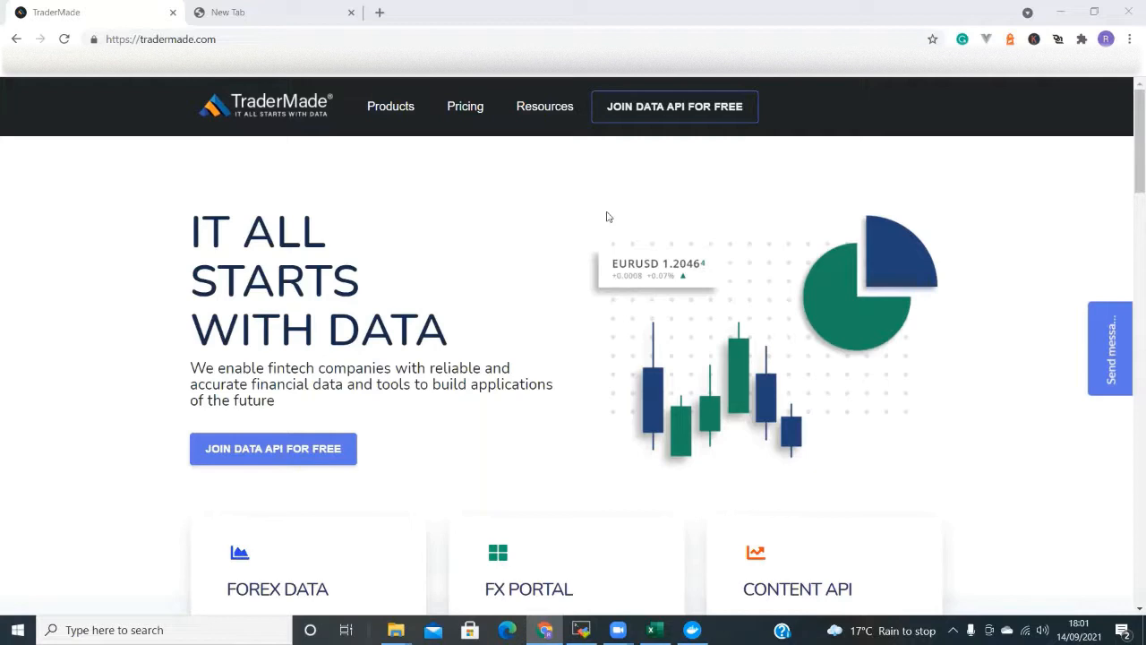
{"action": "mouse_move", "coordinate": [444, 197]}
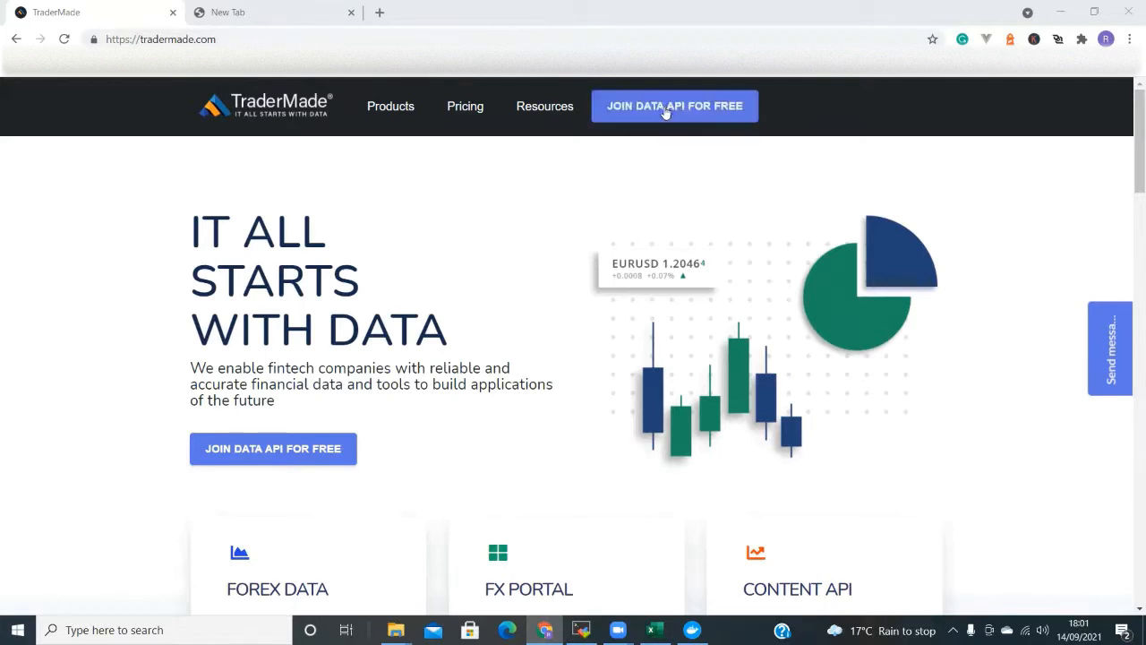
Go to the TraderMade account dashboard and scroll to the REST API key.
{"action": "left_click", "coordinate": [673, 105]}
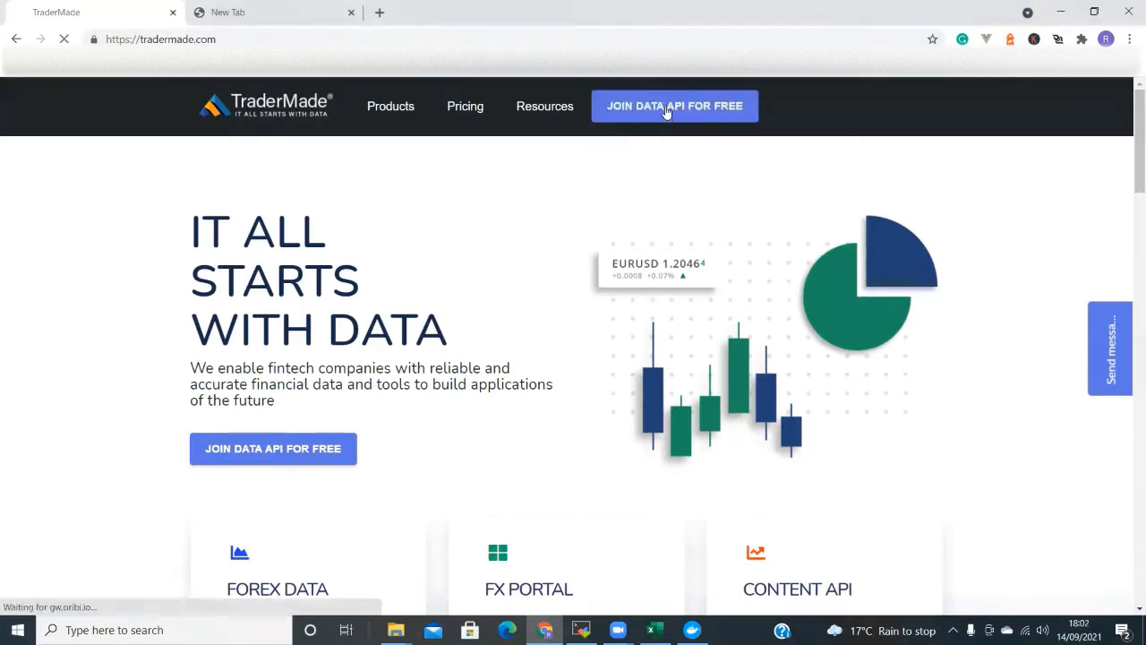
{"action": "left_click", "coordinate": [674, 106]}
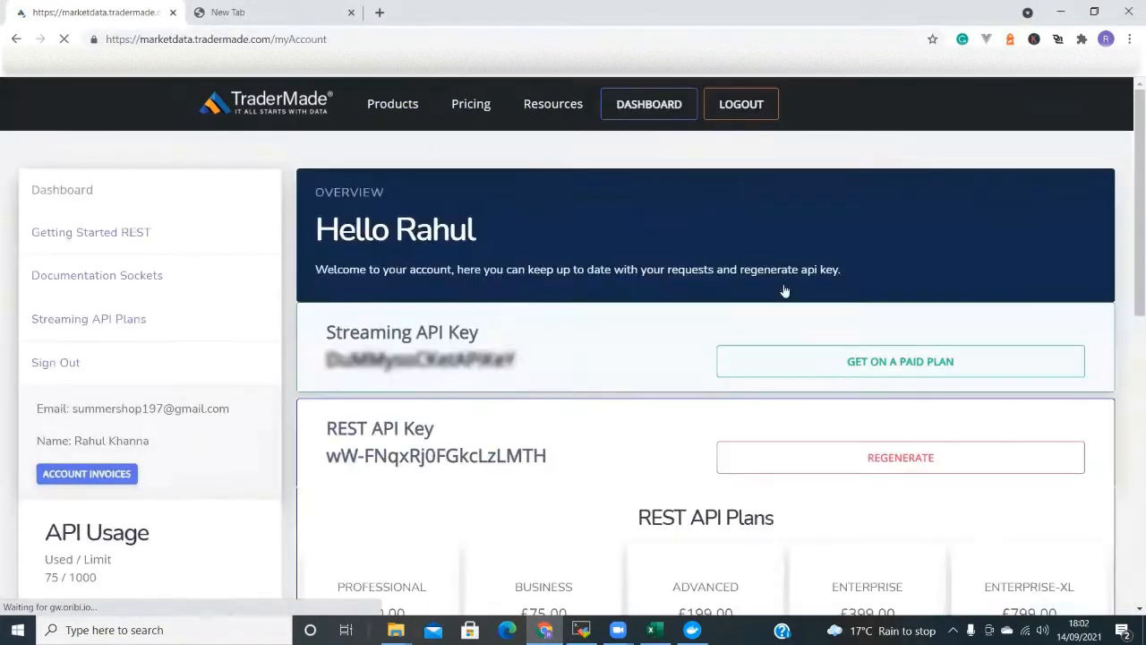
{"action": "scroll", "scroll_direction": "down", "scroll_amount": 3}
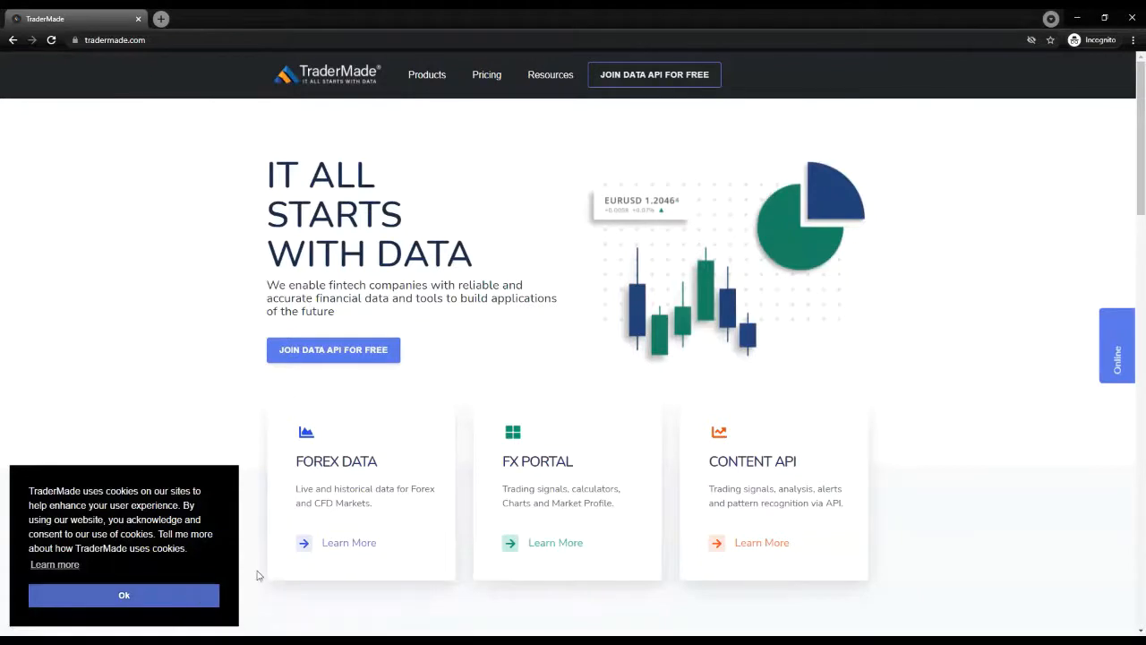
Browse to tradermade.com/static/fx_rates.xlam to download the FX rates add-in.
{"action": "left_click", "coordinate": [1117, 344]}
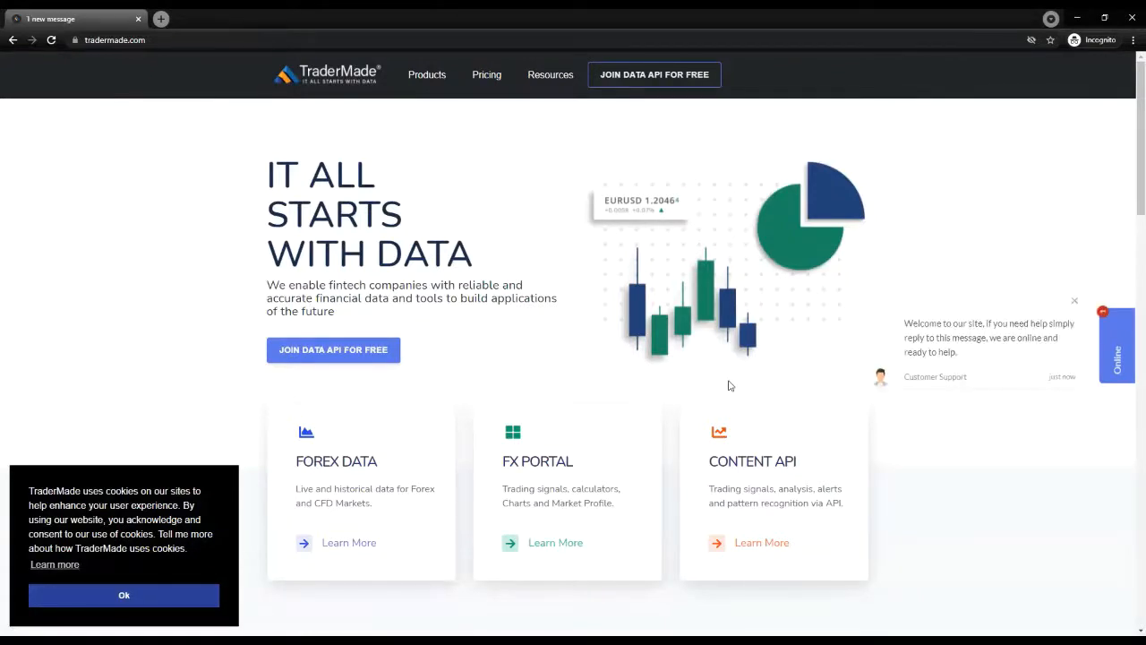
{"action": "mouse_move", "coordinate": [648, 376]}
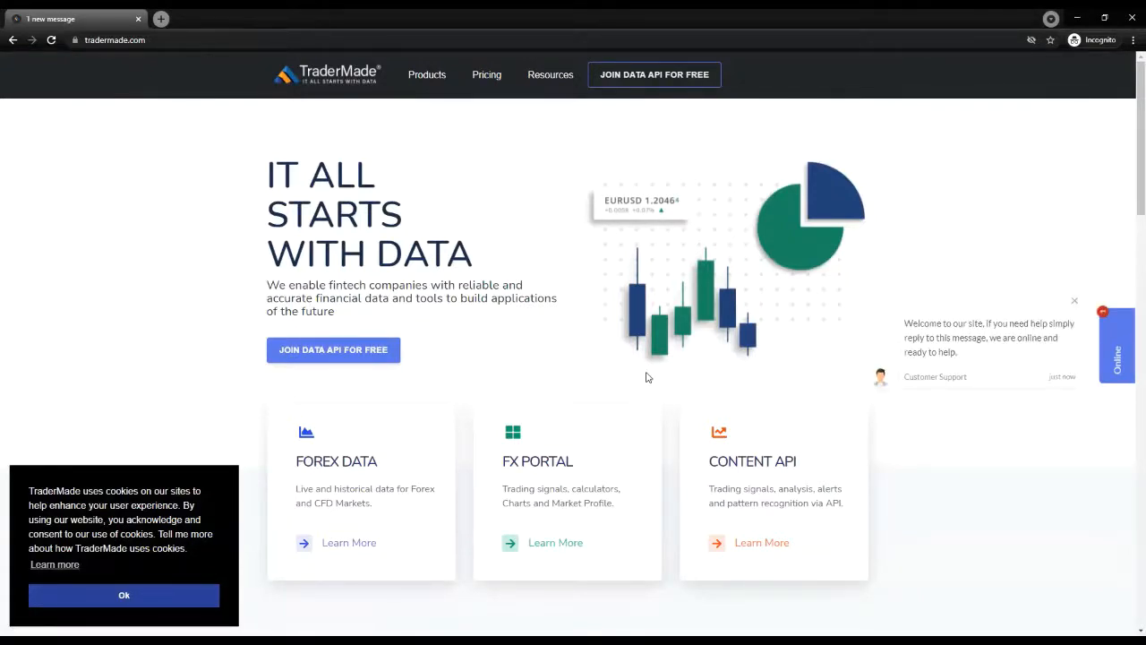
{"action": "left_click", "coordinate": [111, 40]}
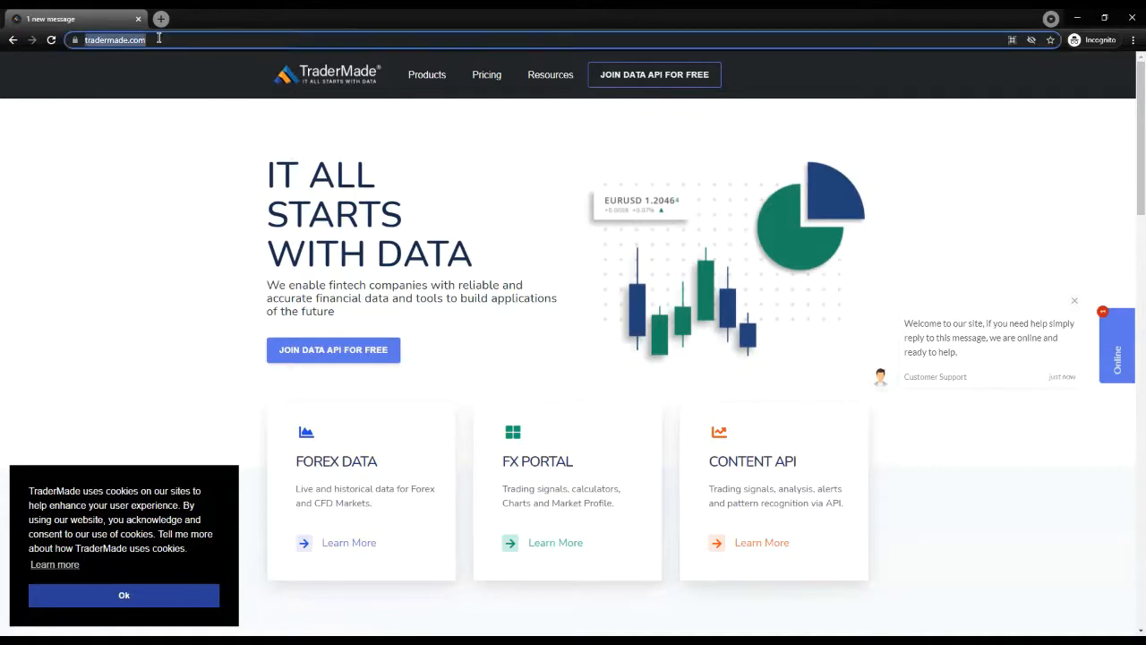
{"action": "left_click", "coordinate": [134, 39]}
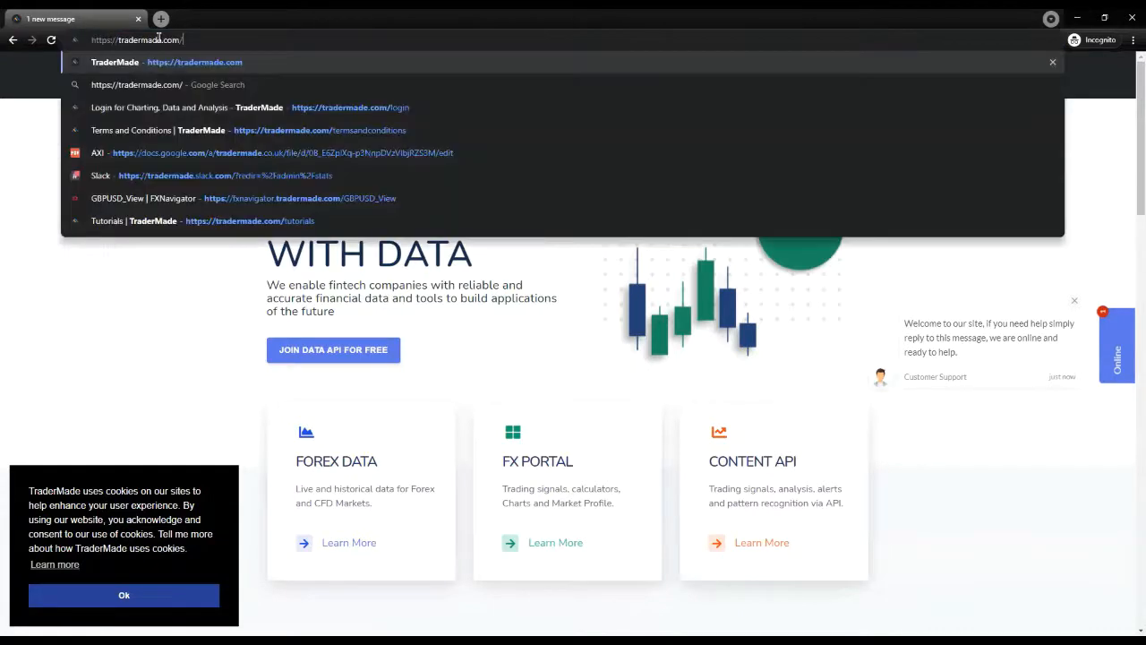
{"action": "type", "text": "static"}
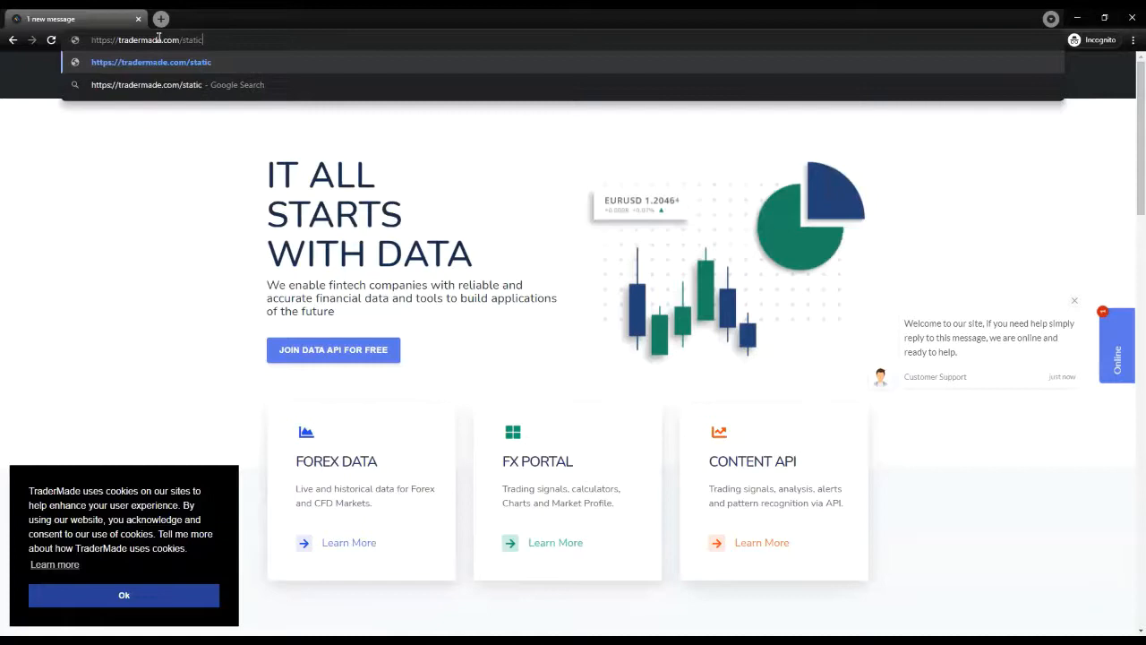
{"action": "type", "text": "/"}
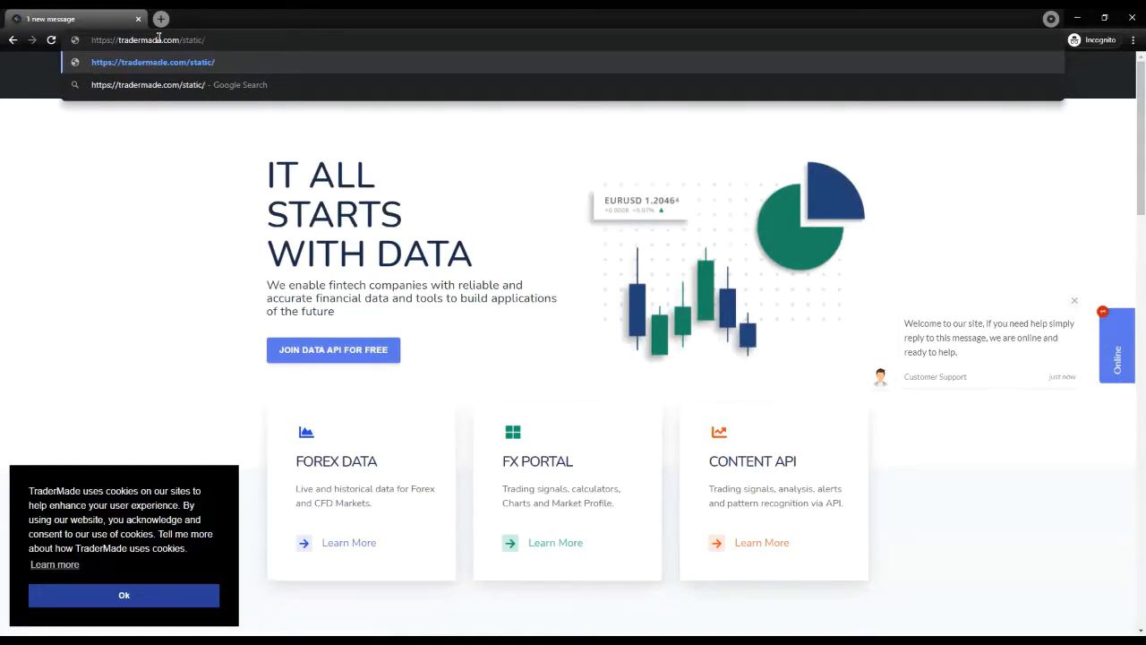
{"action": "type", "text": "fx_ra"}
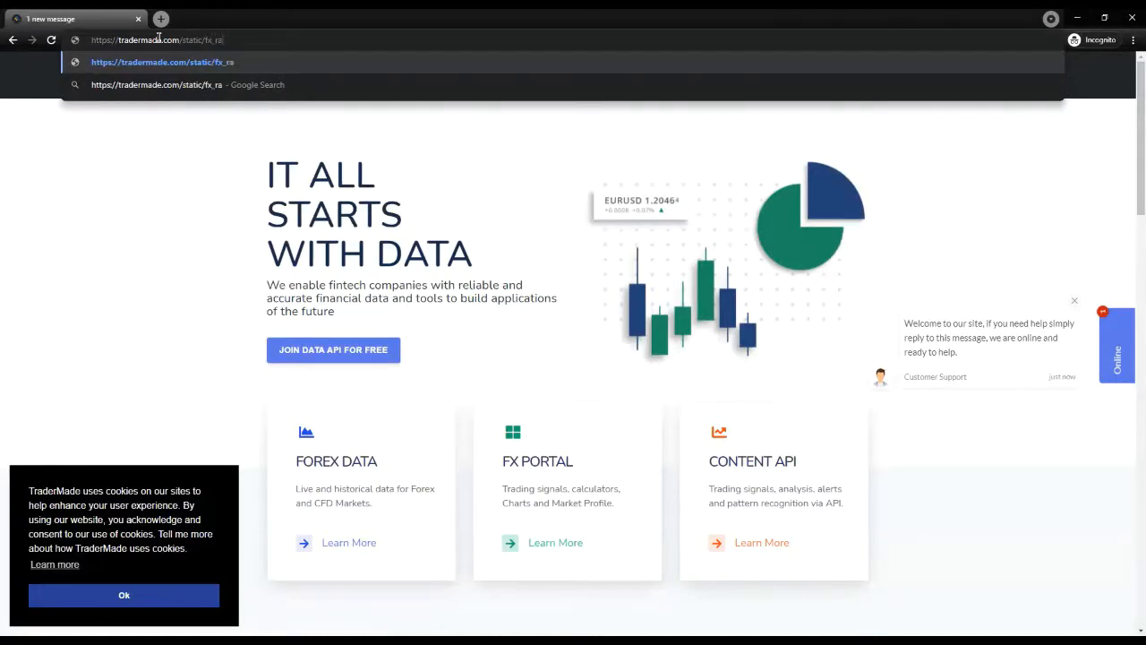
{"action": "type", "text": "tes.x"}
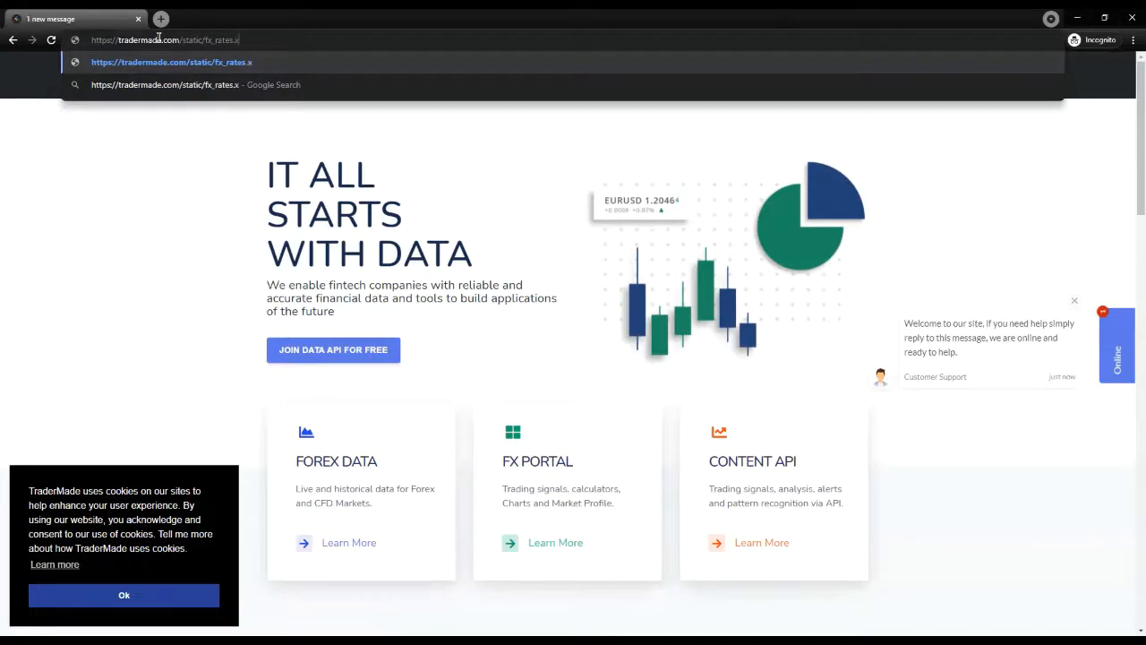
{"action": "type", "text": "lam"}
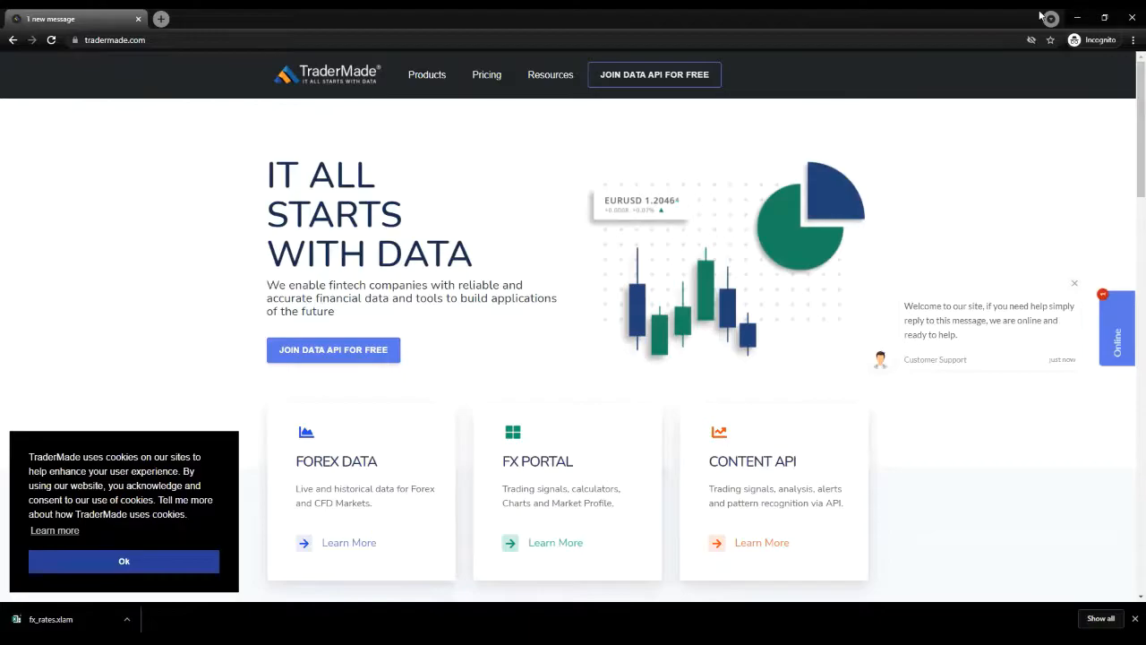
{"action": "left_click", "coordinate": [652, 631]}
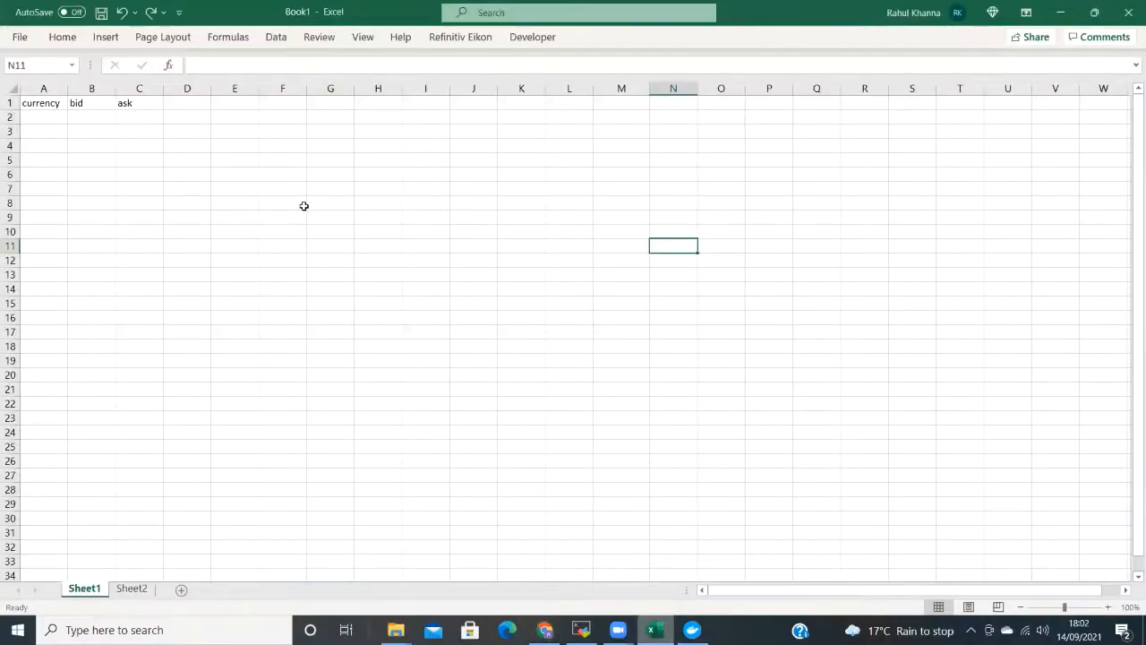
{"action": "mouse_move", "coordinate": [269, 131]}
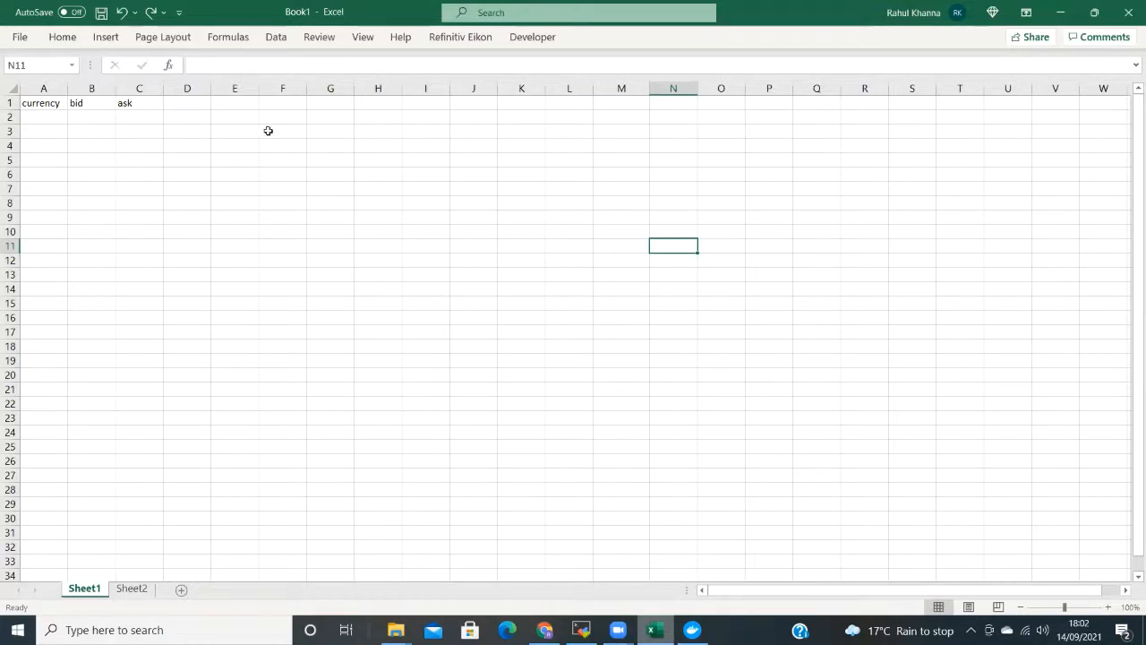
{"action": "mouse_move", "coordinate": [265, 172]}
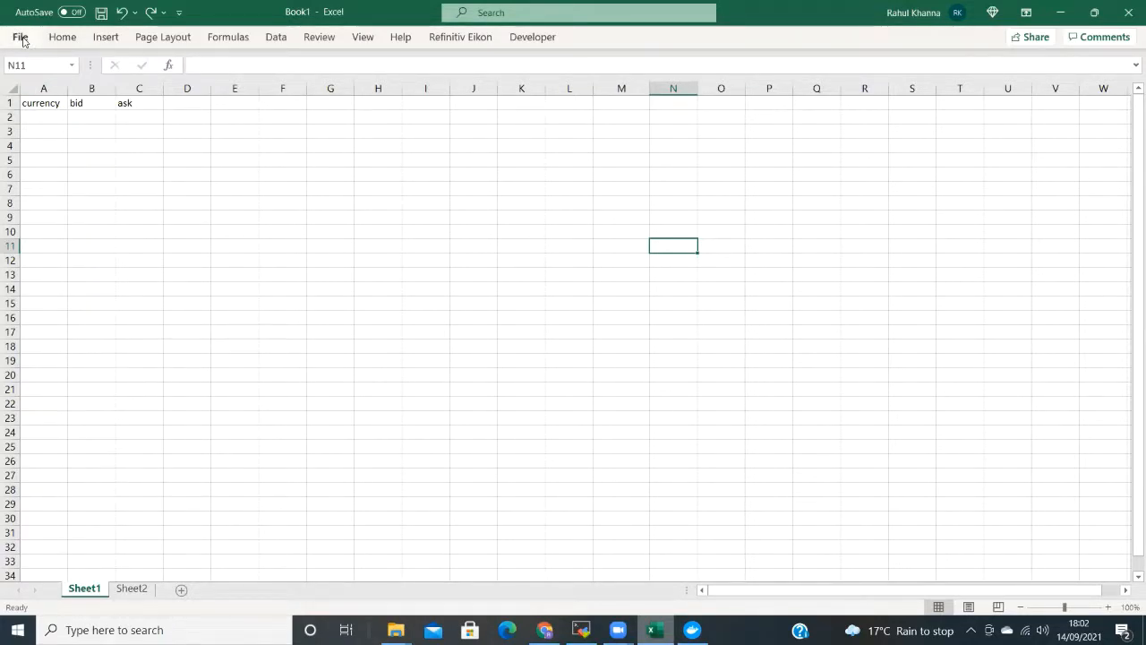
Reach the Excel Add-ins list via File > Options > Add-ins > Go.
{"action": "left_click", "coordinate": [20, 36]}
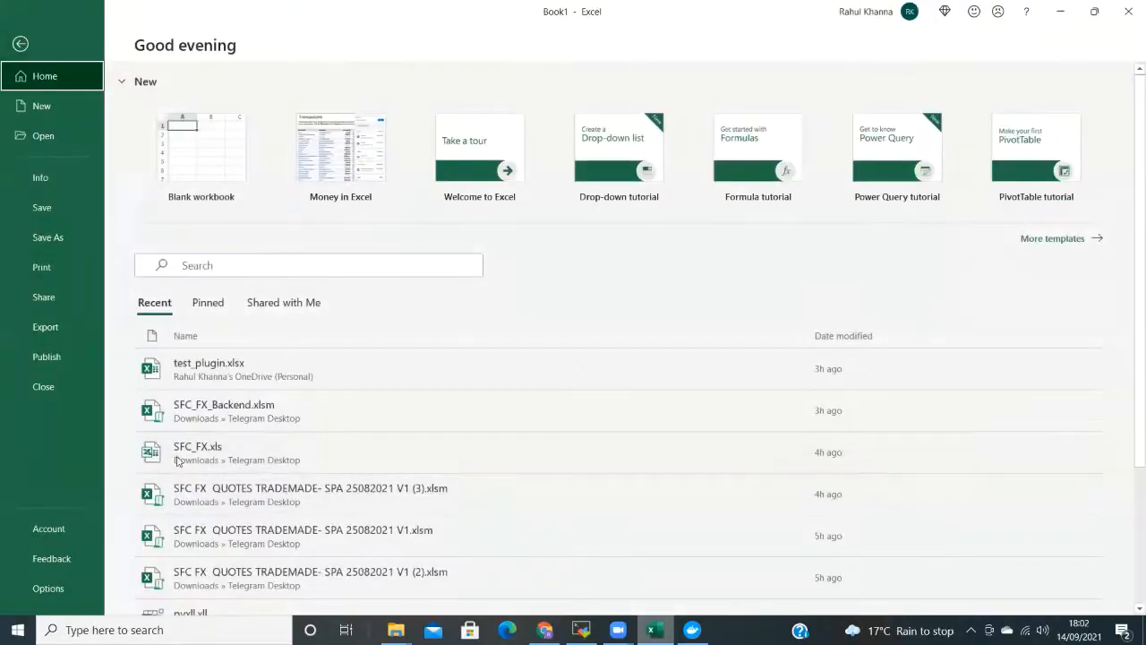
{"action": "left_click", "coordinate": [47, 587]}
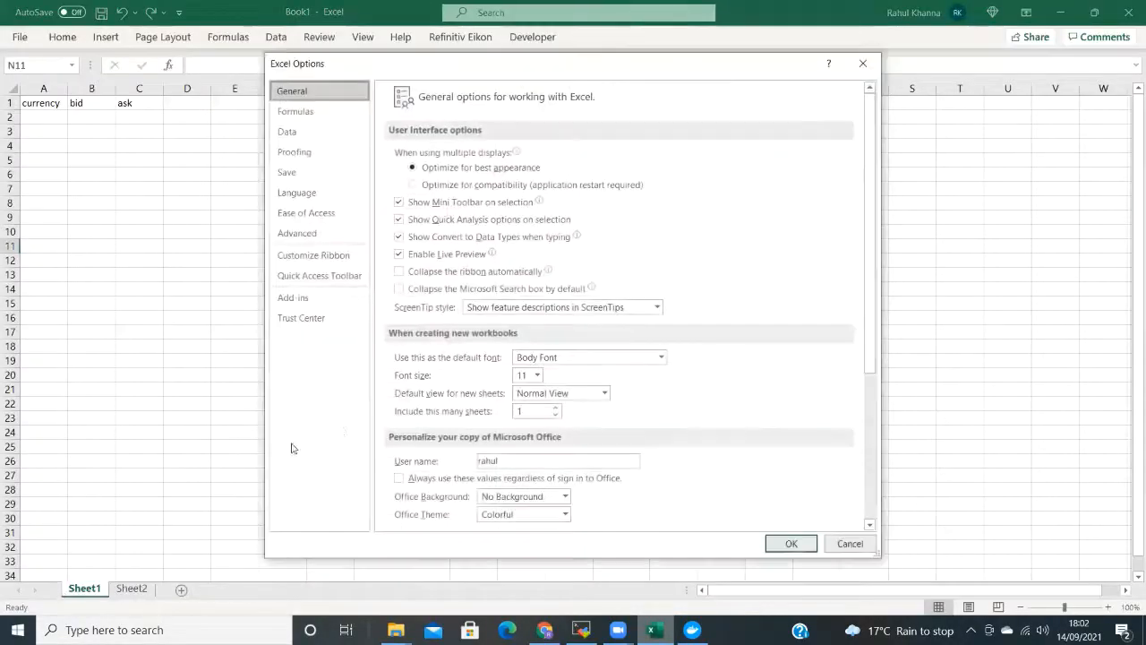
{"action": "left_click", "coordinate": [293, 298]}
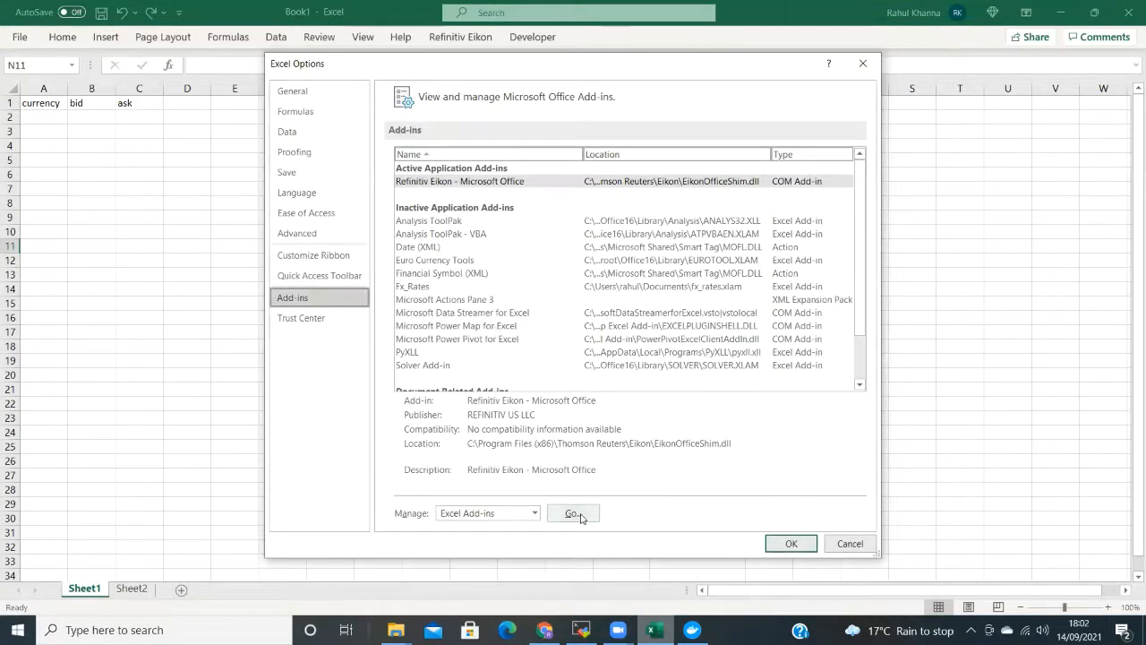
{"action": "left_click", "coordinate": [571, 512]}
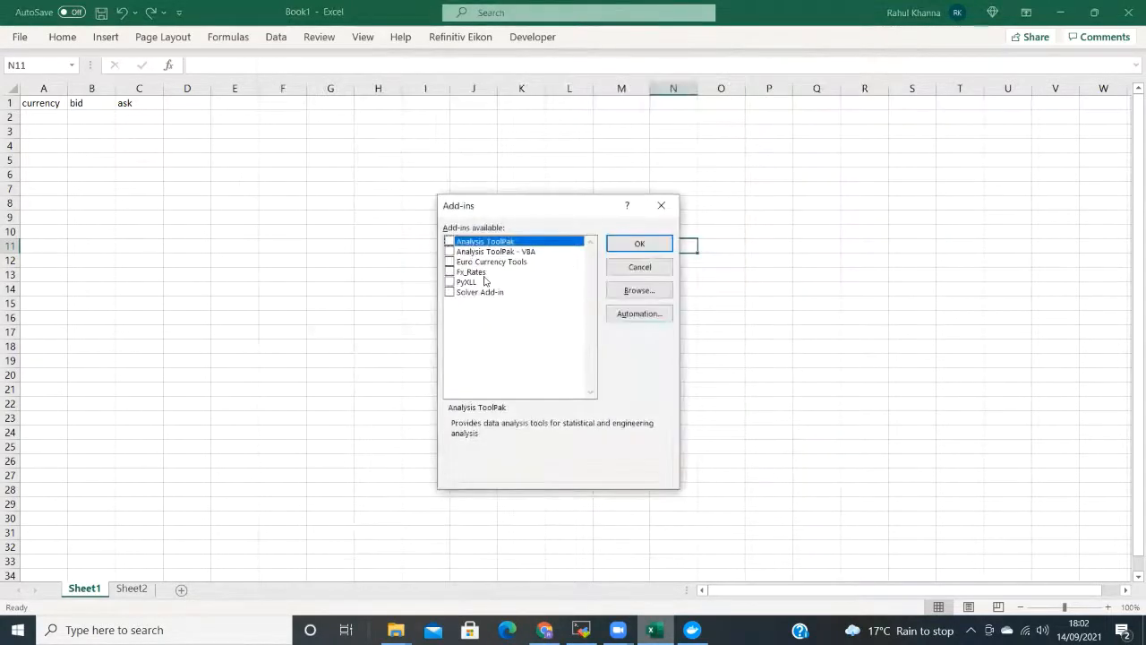
Browse to fx_rates.xlam, replace the existing copy and enable Fx_Rates.
{"action": "left_click", "coordinate": [638, 290]}
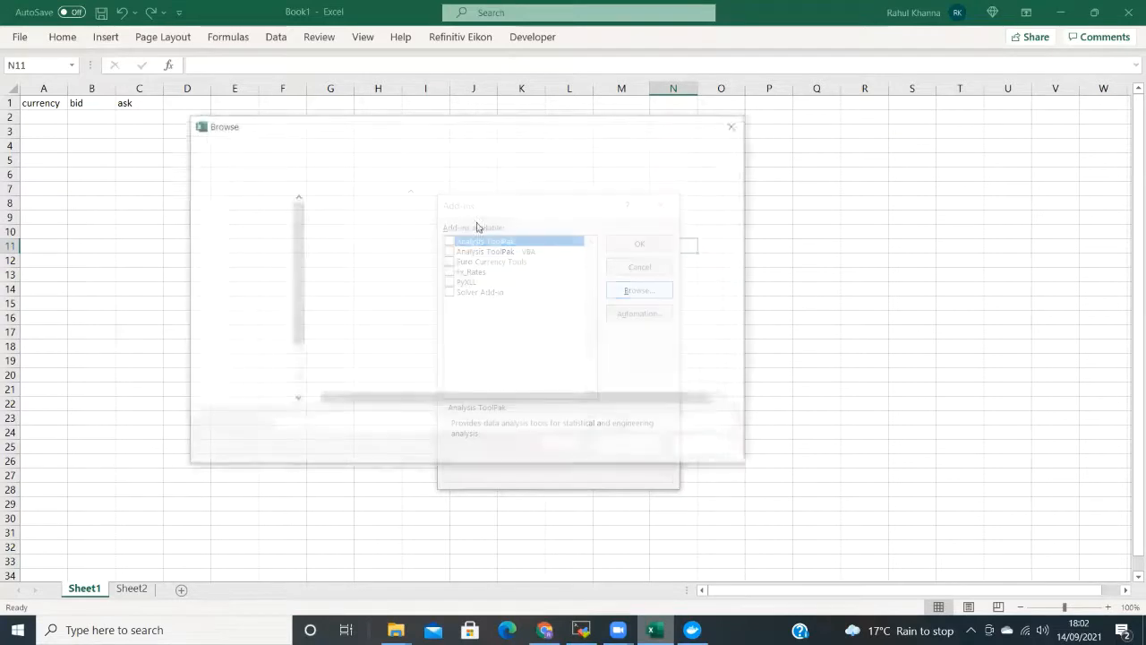
{"action": "left_click", "coordinate": [637, 290]}
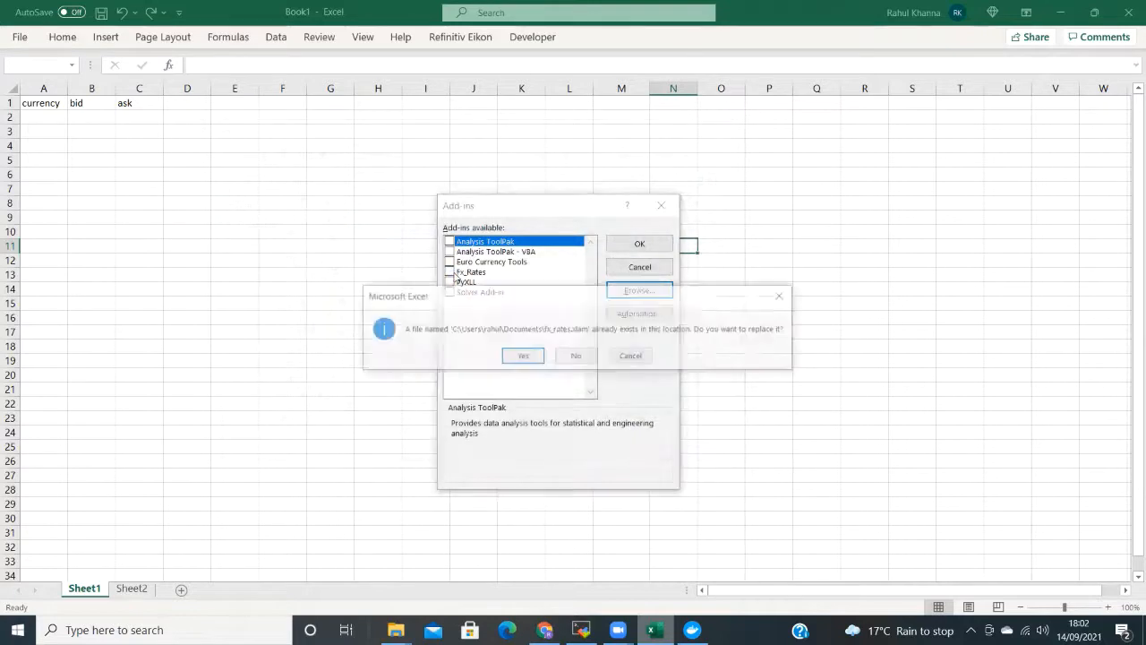
{"action": "left_click", "coordinate": [523, 354]}
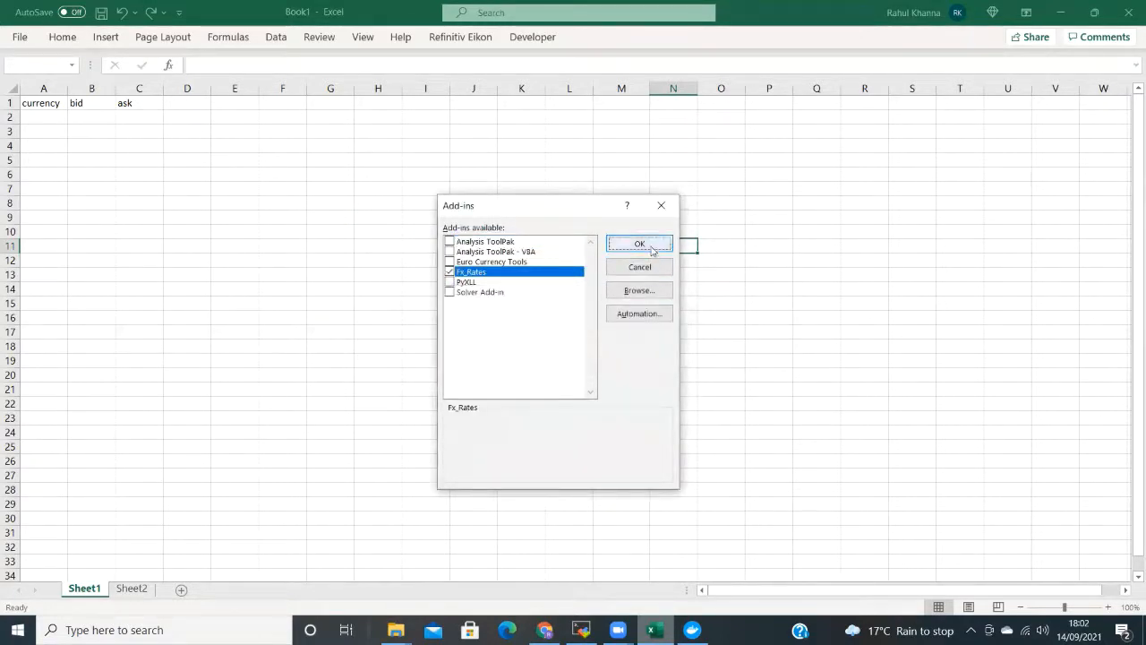
{"action": "left_click", "coordinate": [639, 243]}
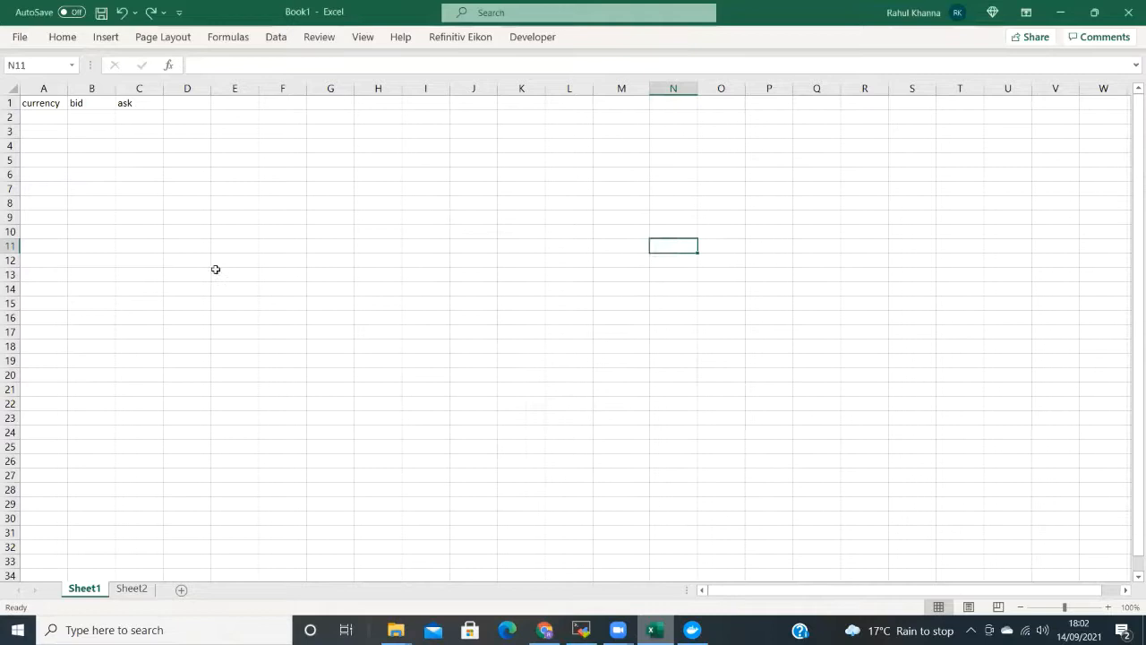
Paste the API key into B1 beside api_key on Sheet2 and return to Sheet1.
{"action": "left_click", "coordinate": [186, 274]}
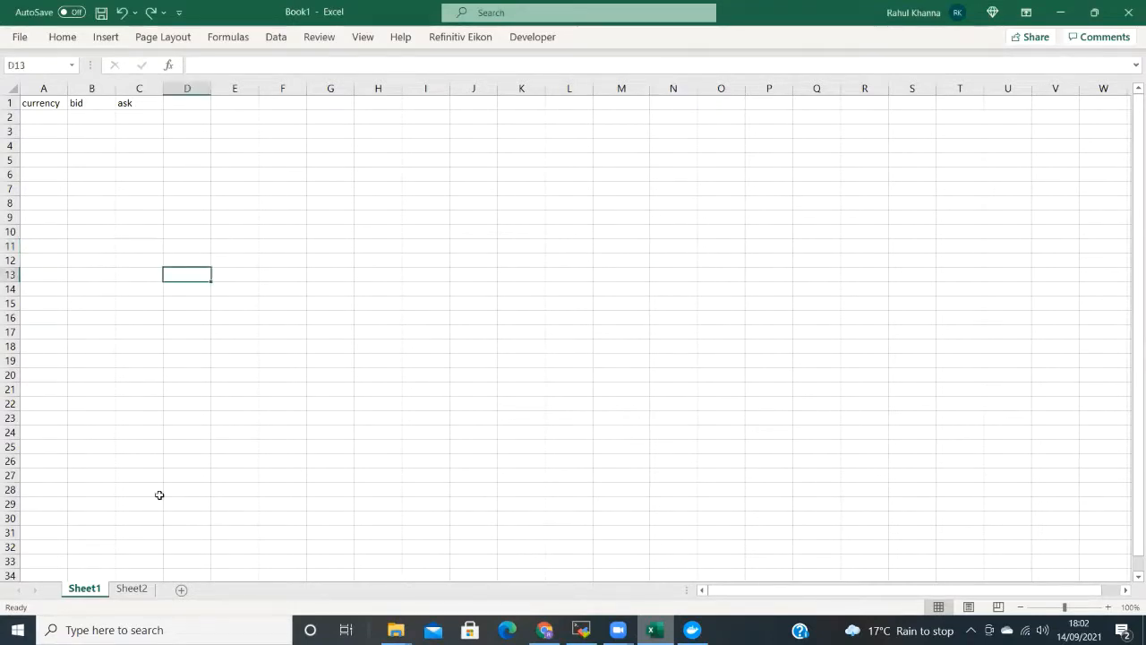
{"action": "left_click", "coordinate": [133, 587]}
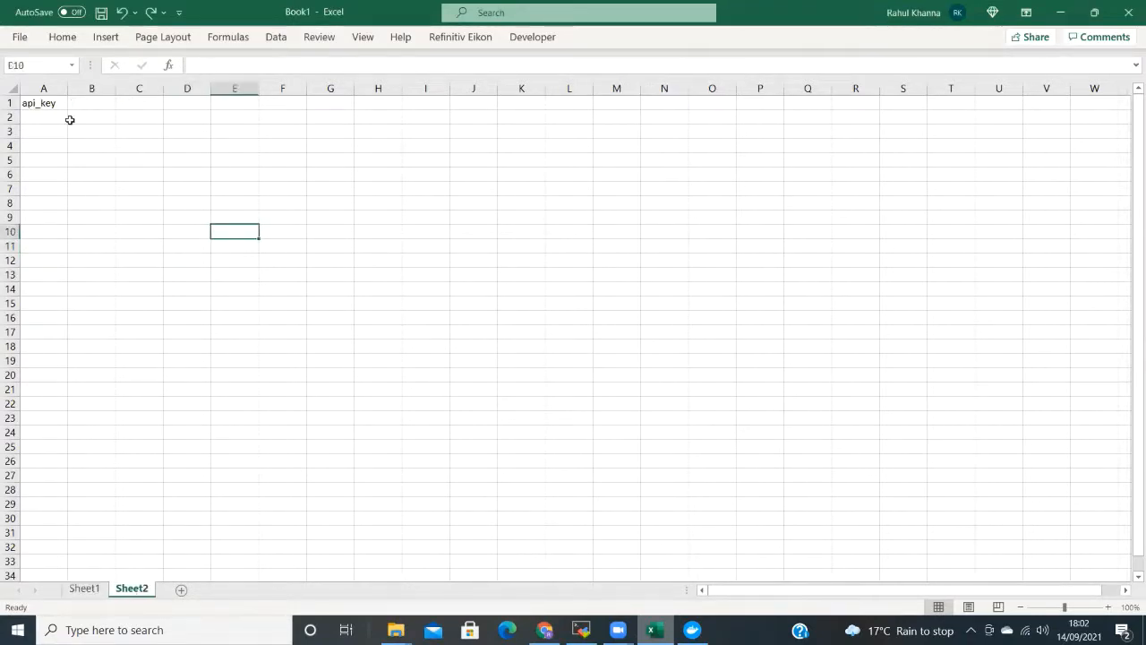
{"action": "left_click", "coordinate": [92, 102]}
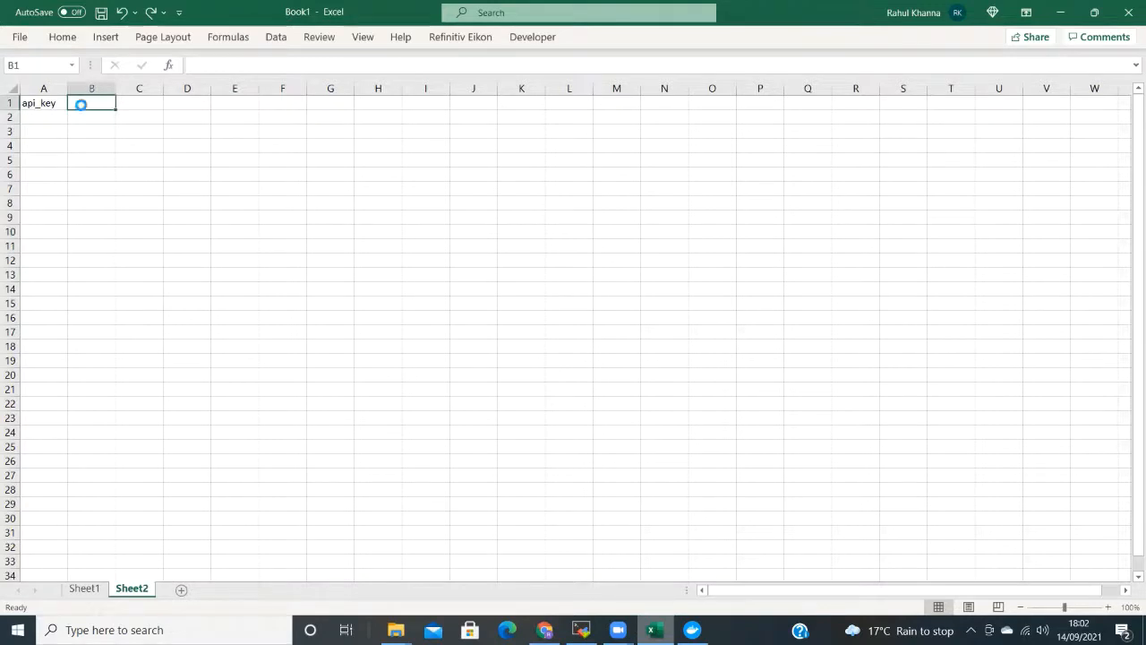
{"action": "key", "text": "ctrl+v"}
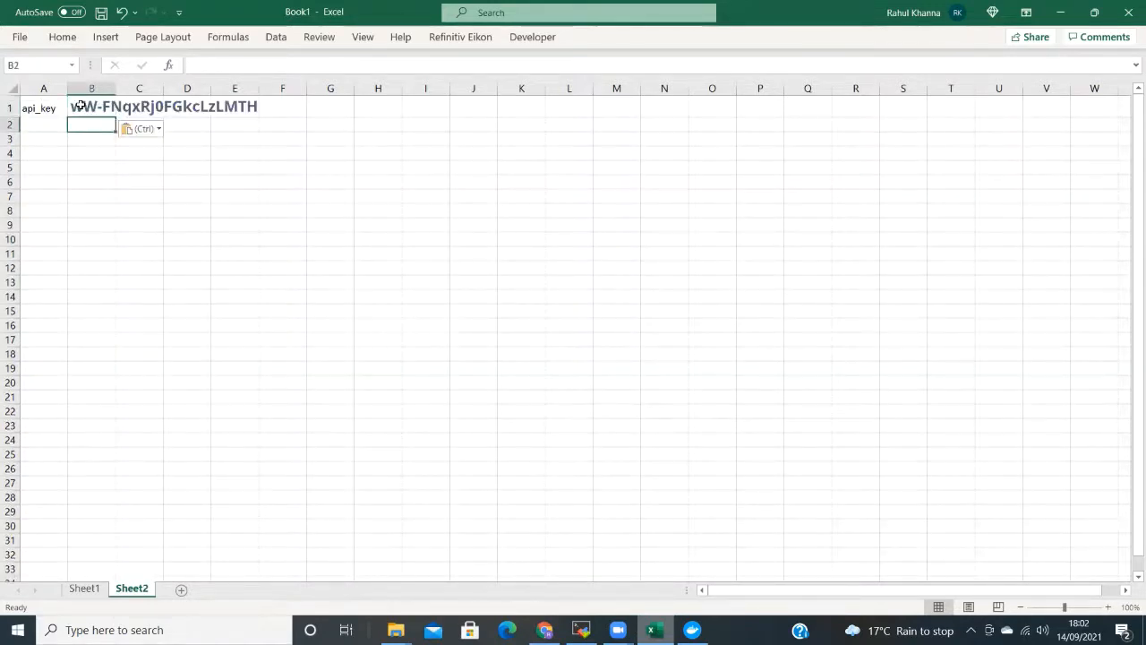
{"action": "left_click", "coordinate": [84, 587]}
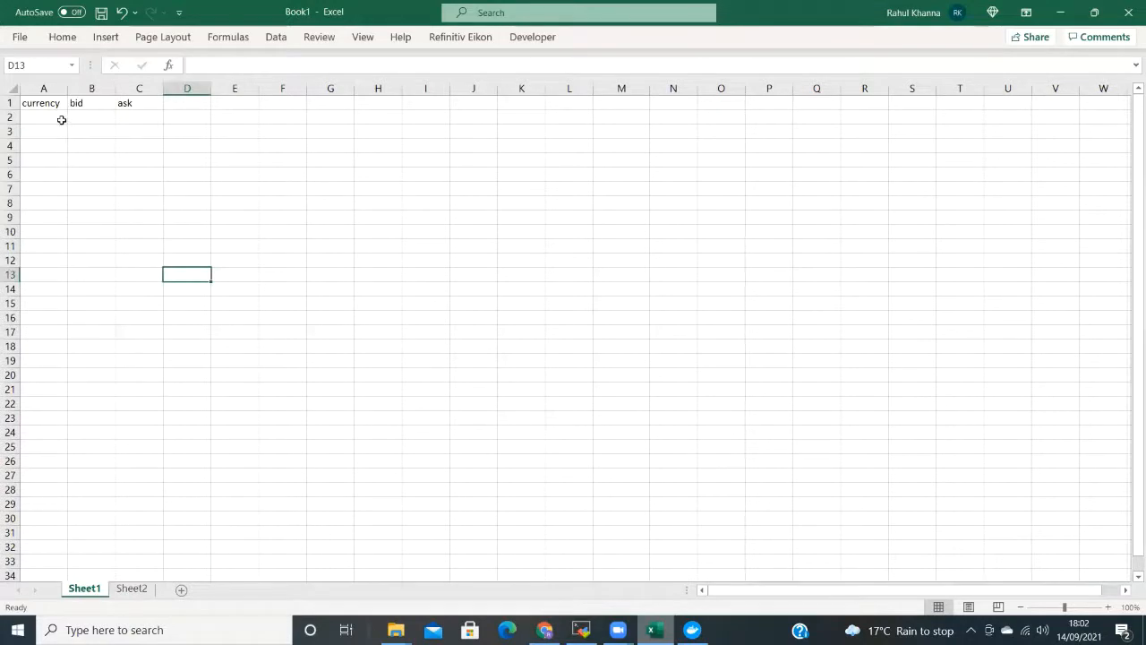
Enter GBPUSD, EURUSD, AUDUSD, USDCAD, USDJPY and UK100 down column A from A2.
{"action": "left_click", "coordinate": [43, 116]}
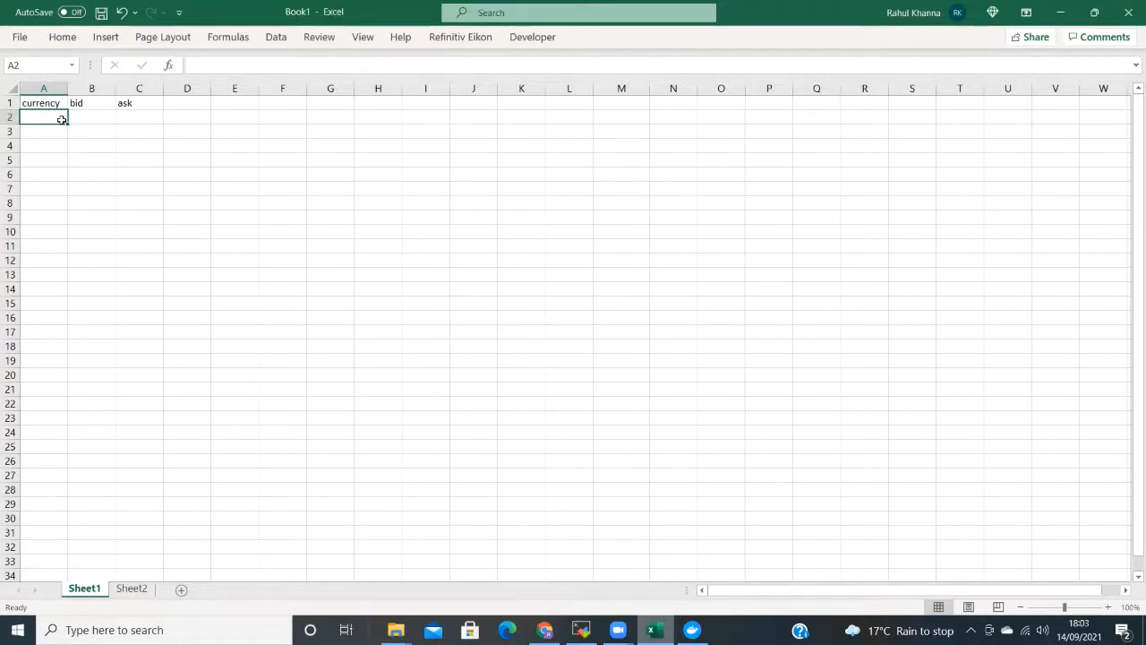
{"action": "type", "text": "GBPUSD"}
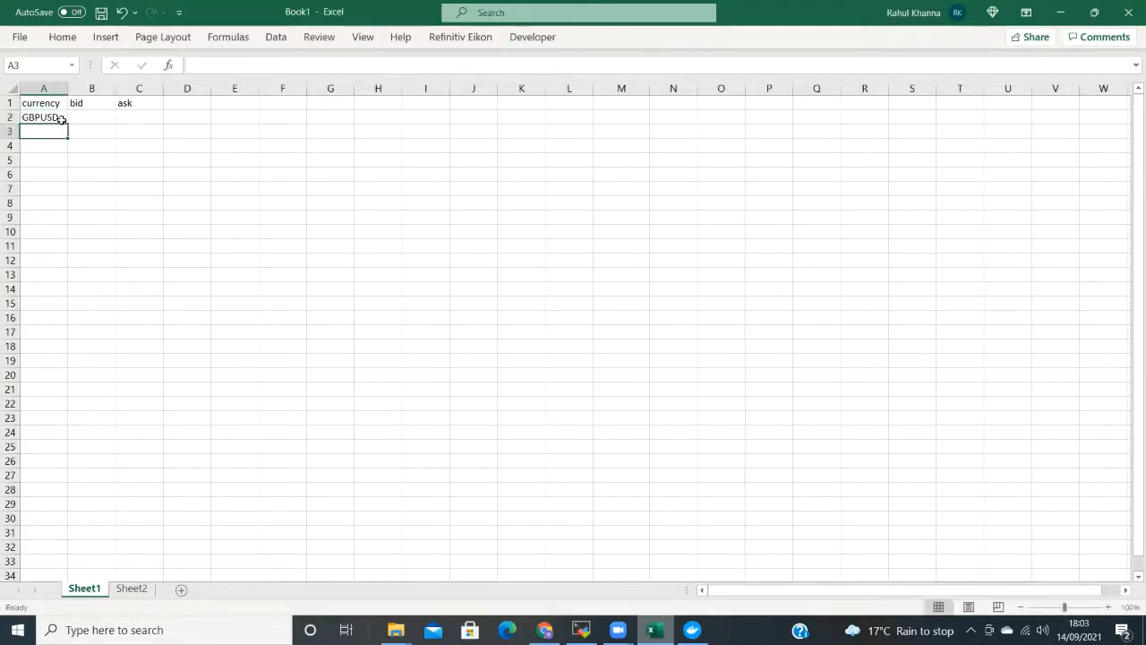
{"action": "type", "text": "EURUSD"}
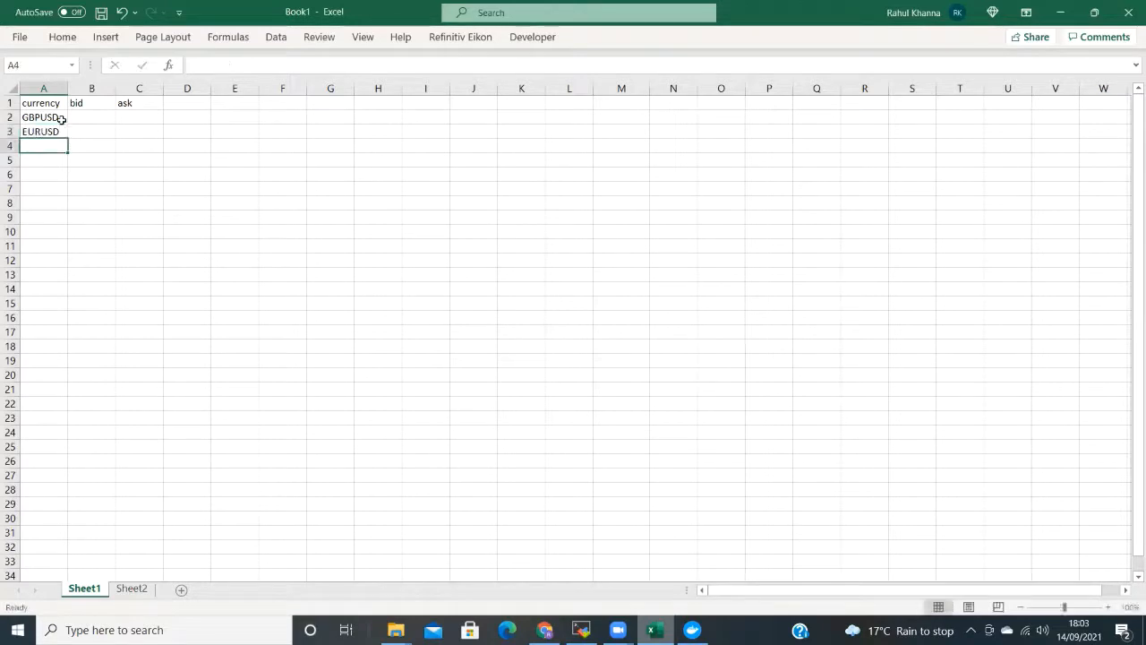
{"action": "type", "text": "AUDUSD"}
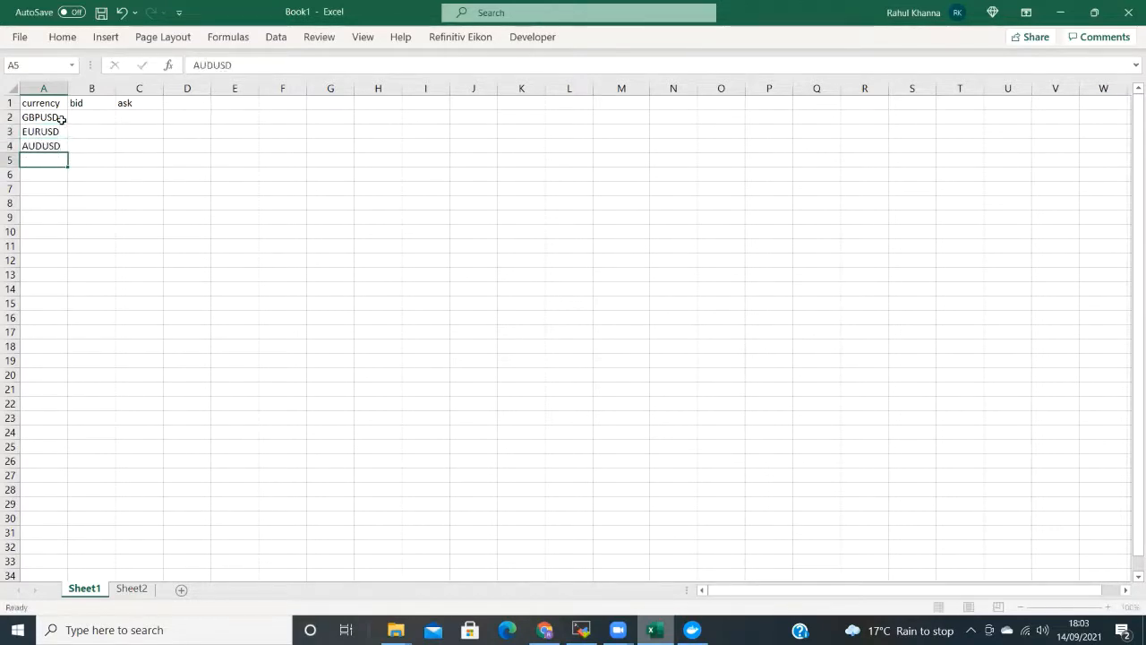
{"action": "type", "text": "USDCAD"}
{"action": "left_click", "coordinate": [43, 173]}
{"action": "type", "text": "USDJ"}
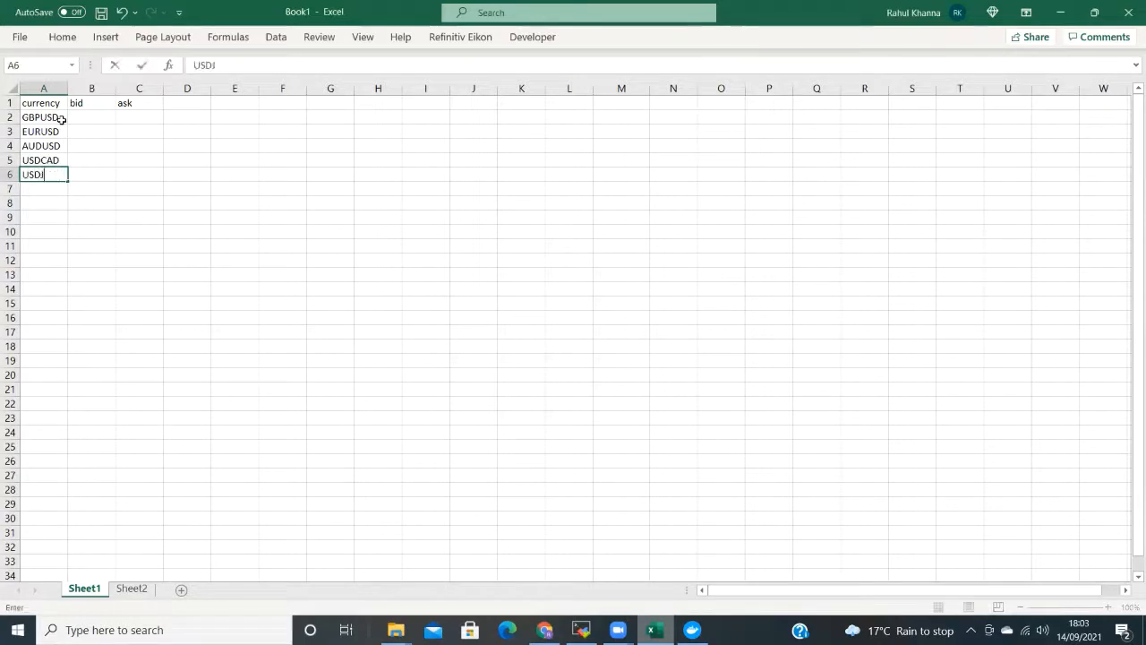
{"action": "key", "text": "enter"}
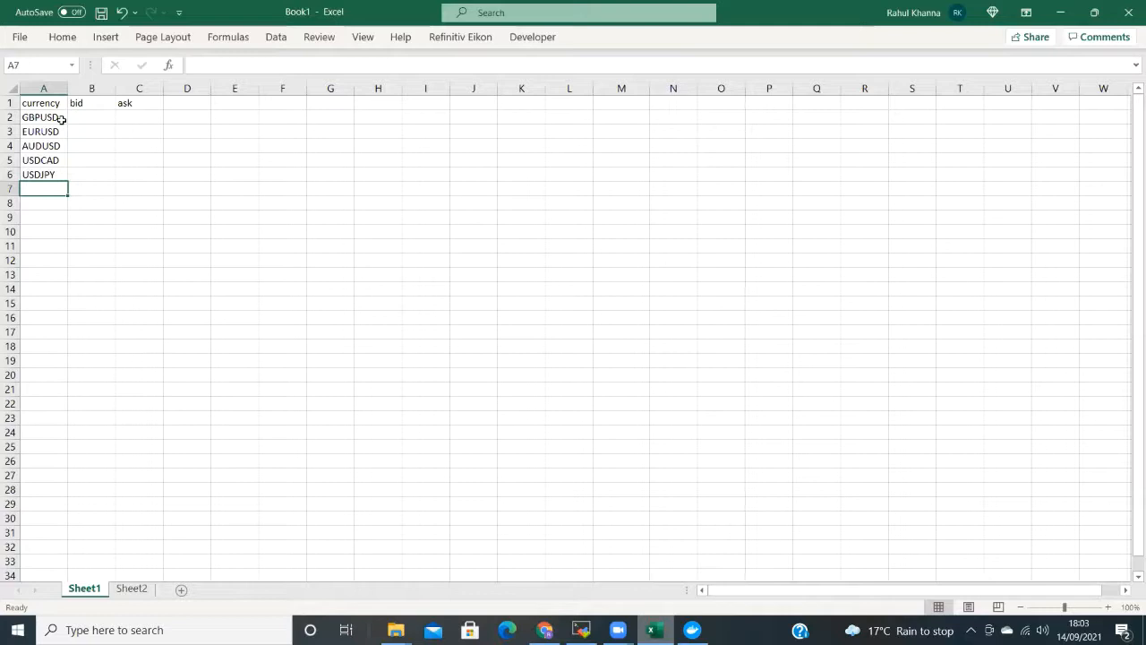
{"action": "type", "text": "UK100"}
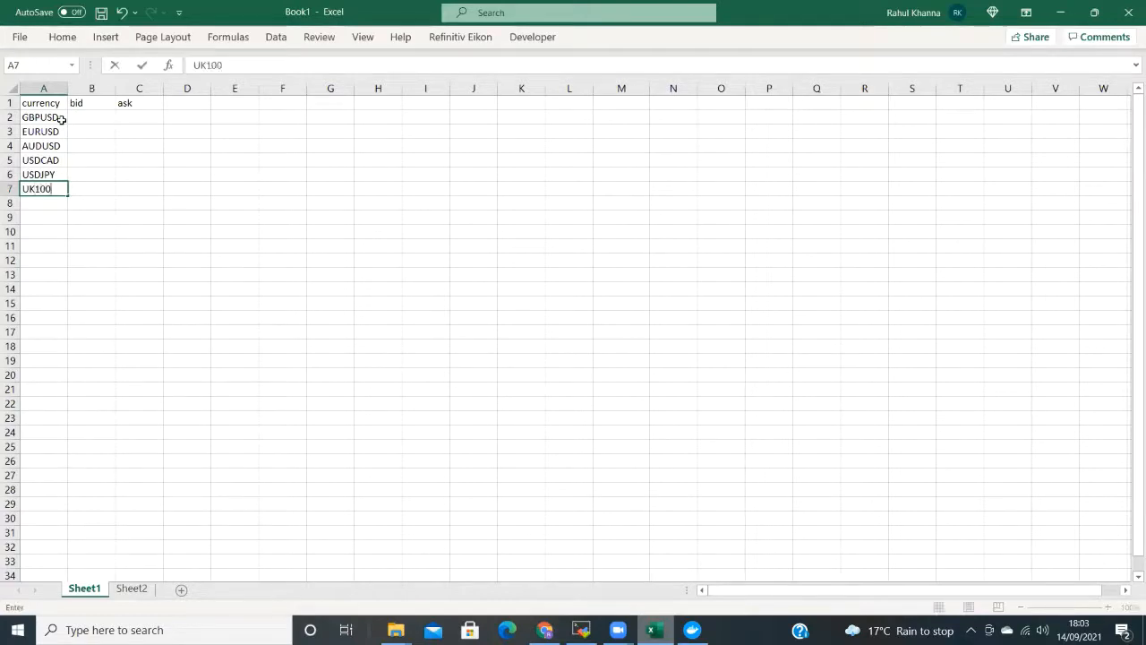
{"action": "left_click", "coordinate": [43, 160]}
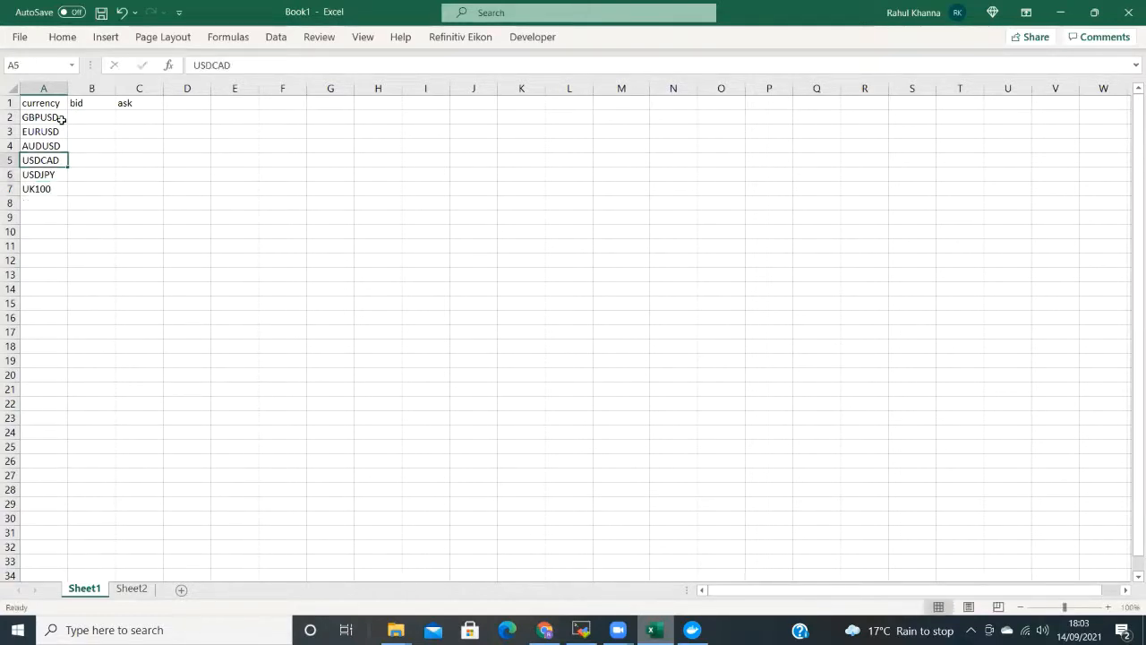
{"action": "left_click", "coordinate": [91, 118]}
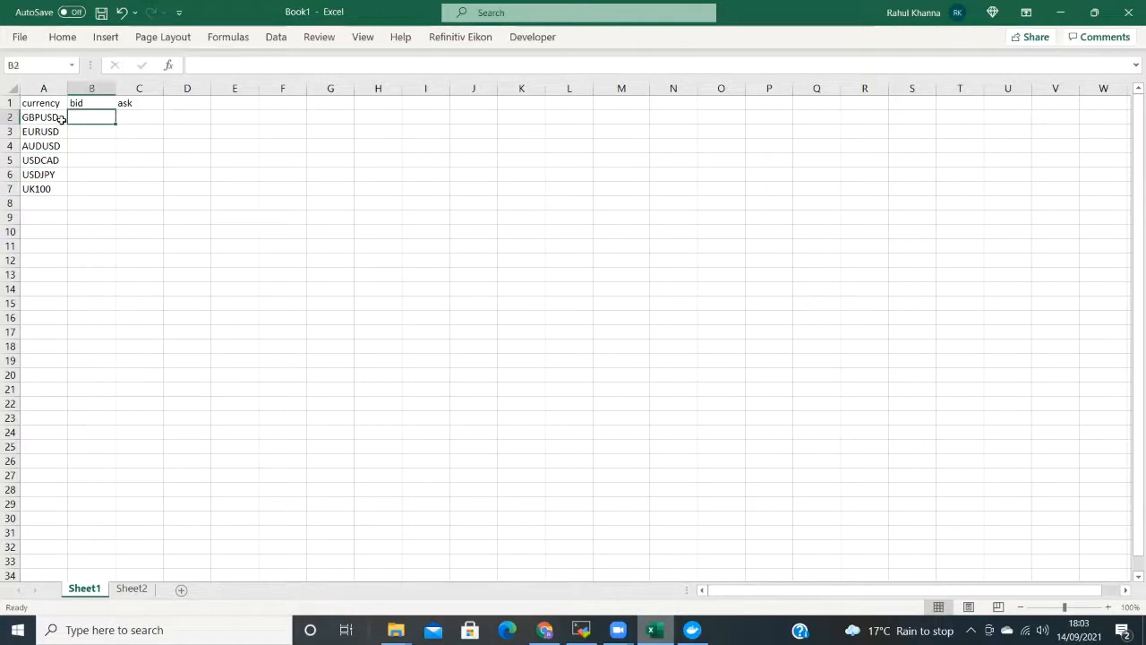
Enter =TraderMadeLive(A2:A7, Sheet2!B1) in B2 to pull live bid and ask prices.
{"action": "type", "text": "="}
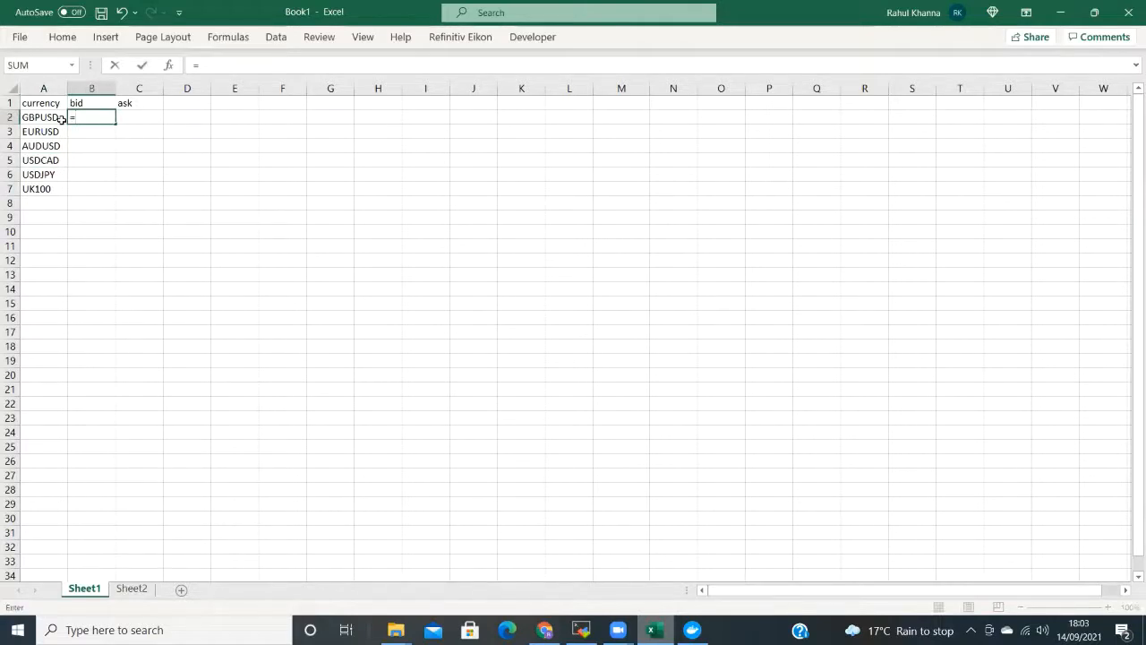
{"action": "type", "text": "Tr"}
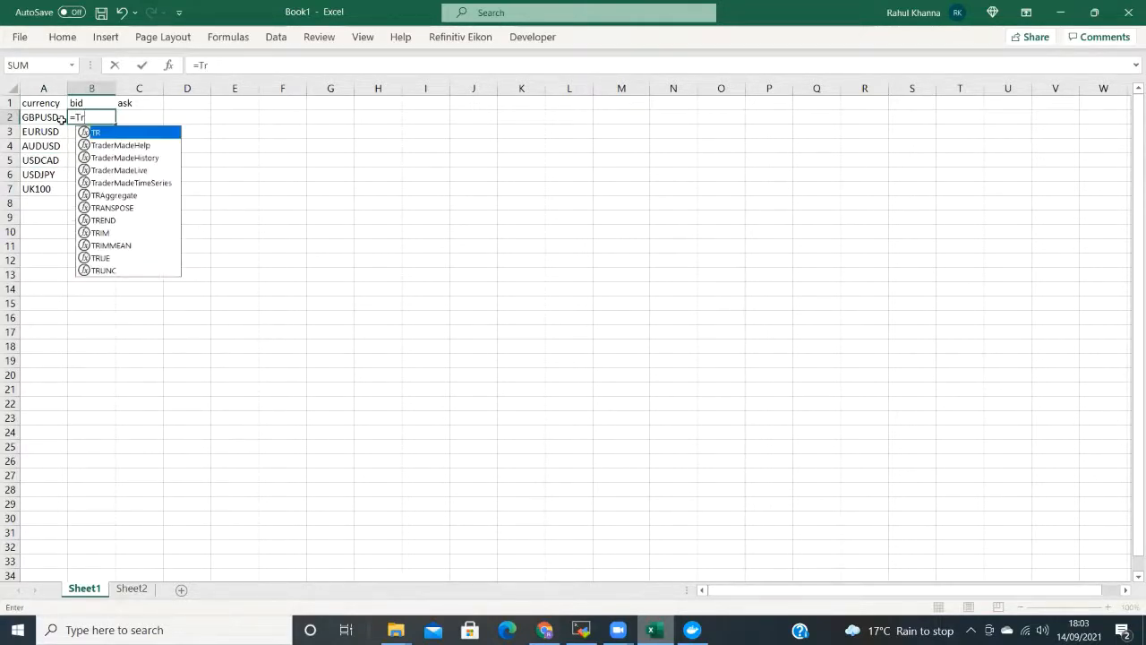
{"action": "type", "text": "a"}
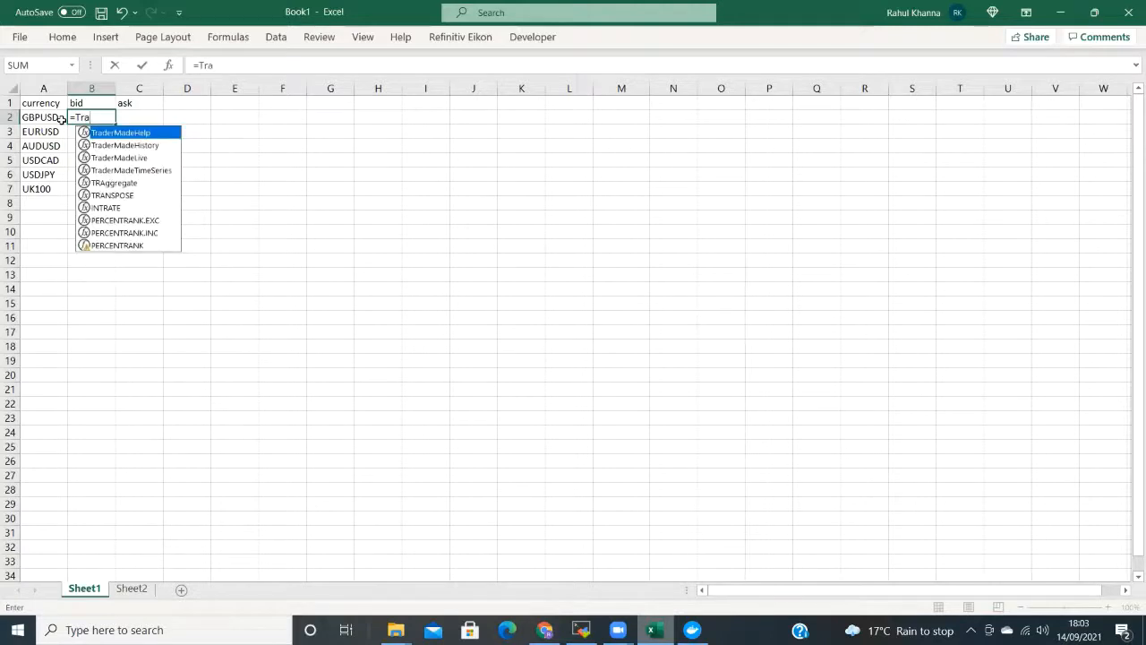
{"action": "mouse_move", "coordinate": [140, 174]}
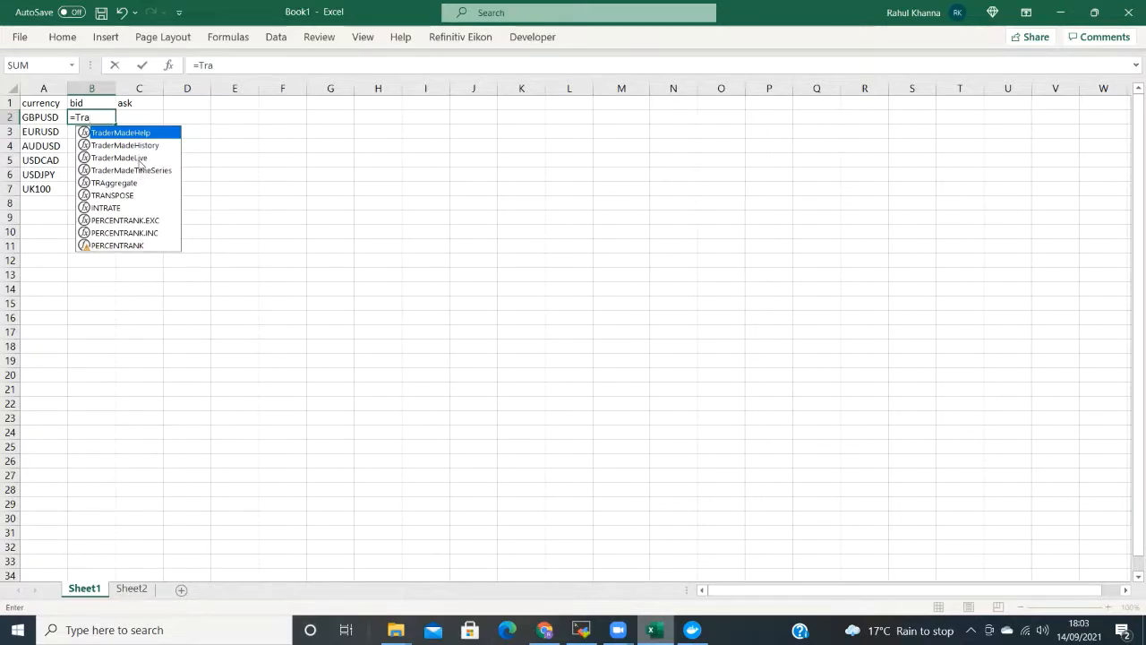
{"action": "double_click", "coordinate": [119, 157]}
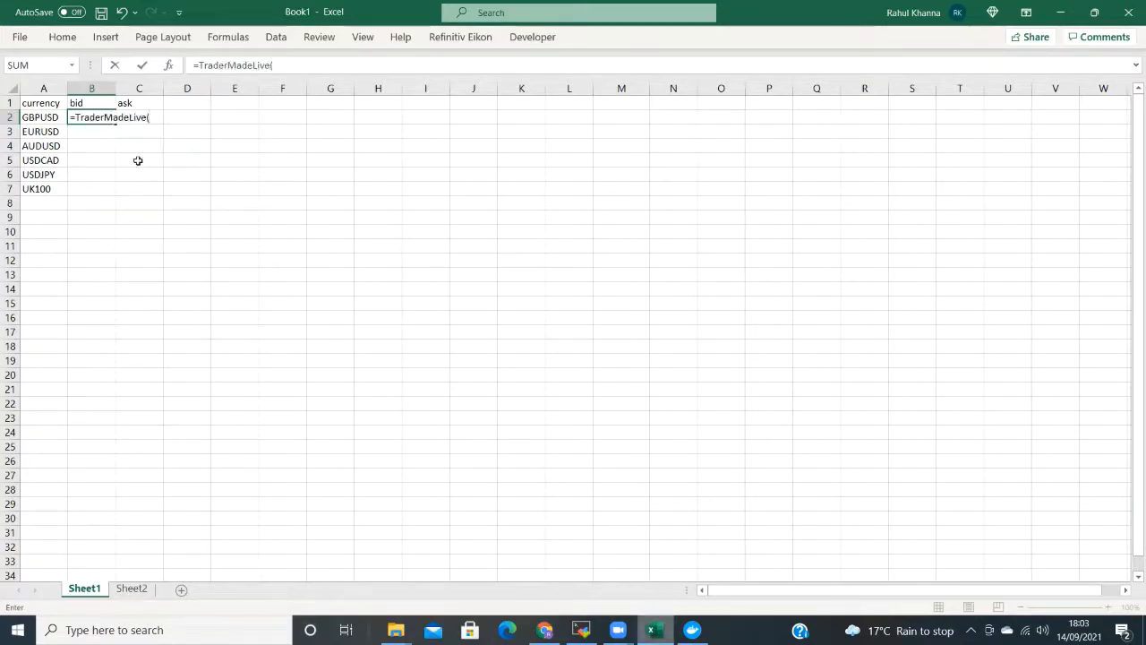
{"action": "left_click_drag", "start_coordinate": [43, 118], "coordinate": [43, 176]}
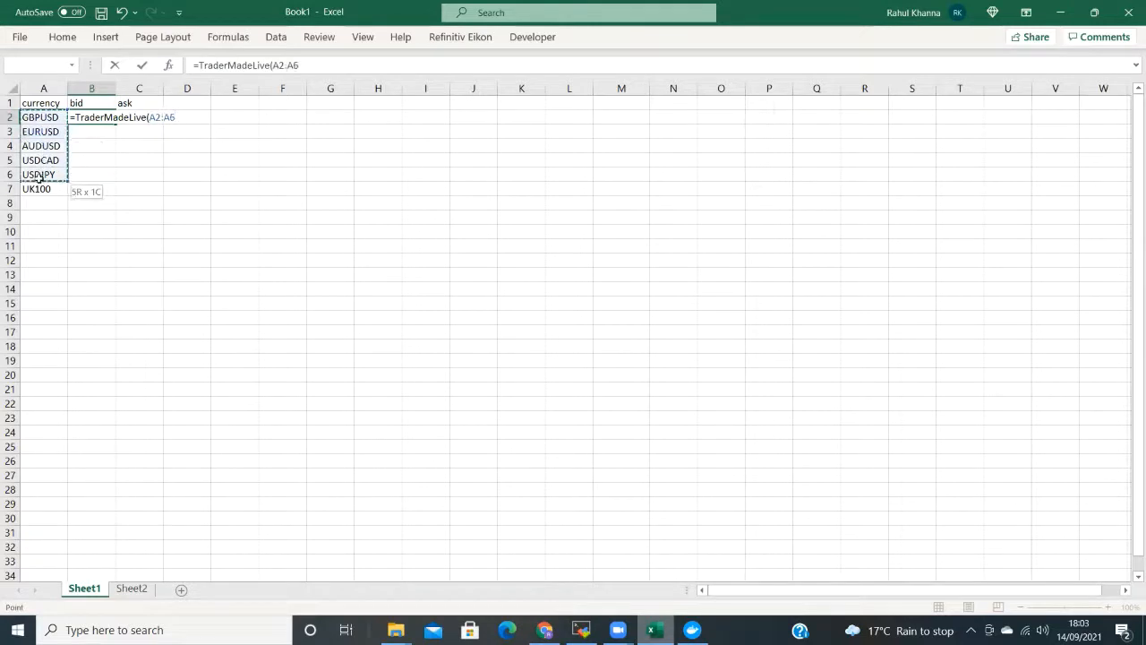
{"action": "left_click_drag", "start_coordinate": [43, 176], "coordinate": [43, 190]}
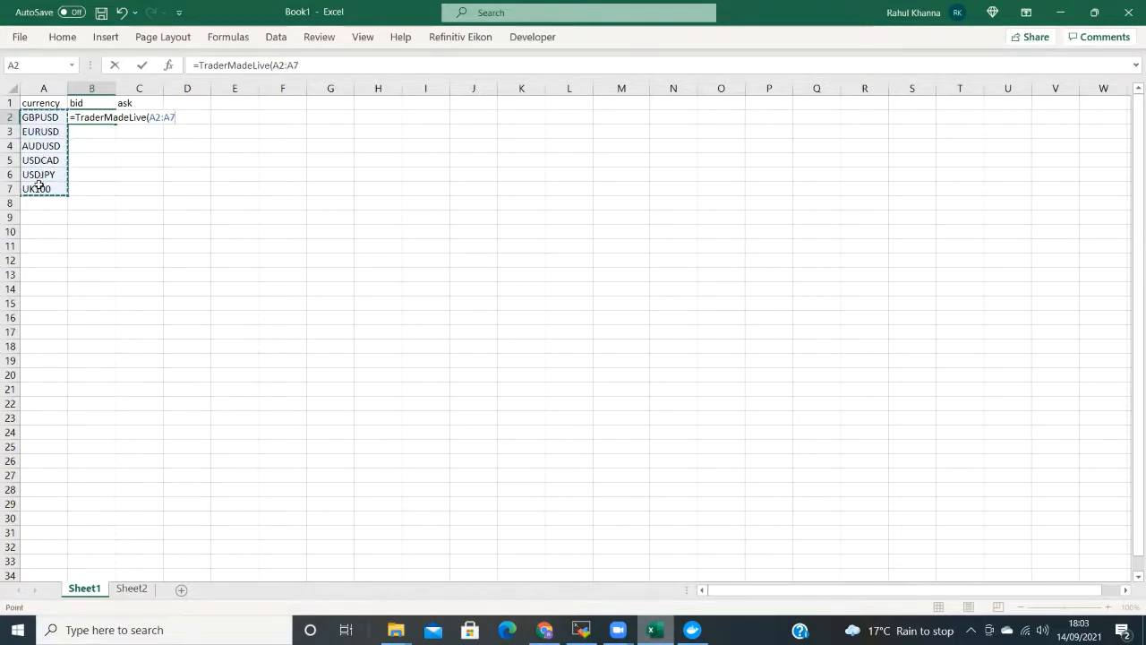
{"action": "type", "text": ","}
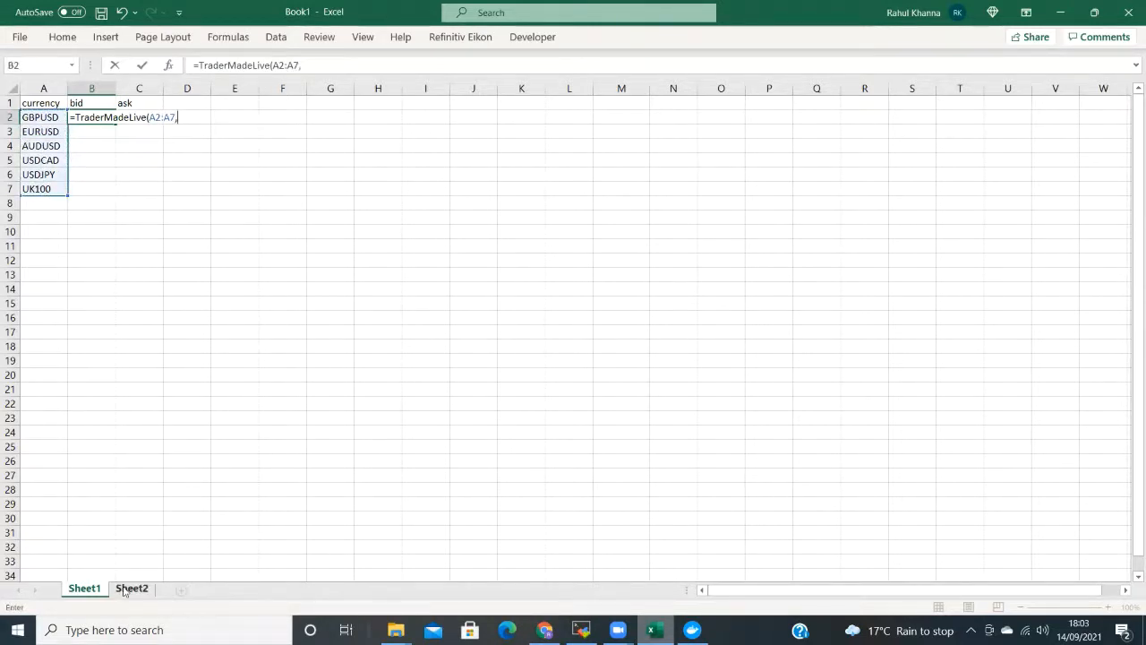
{"action": "left_click", "coordinate": [133, 587]}
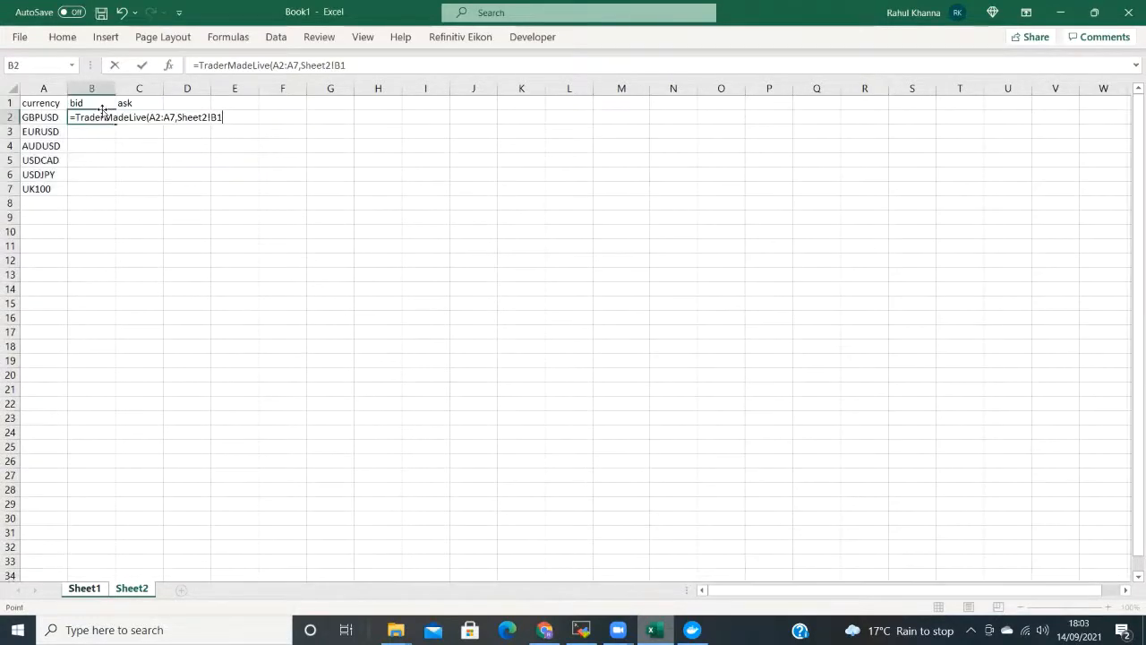
{"action": "key", "text": "Return"}
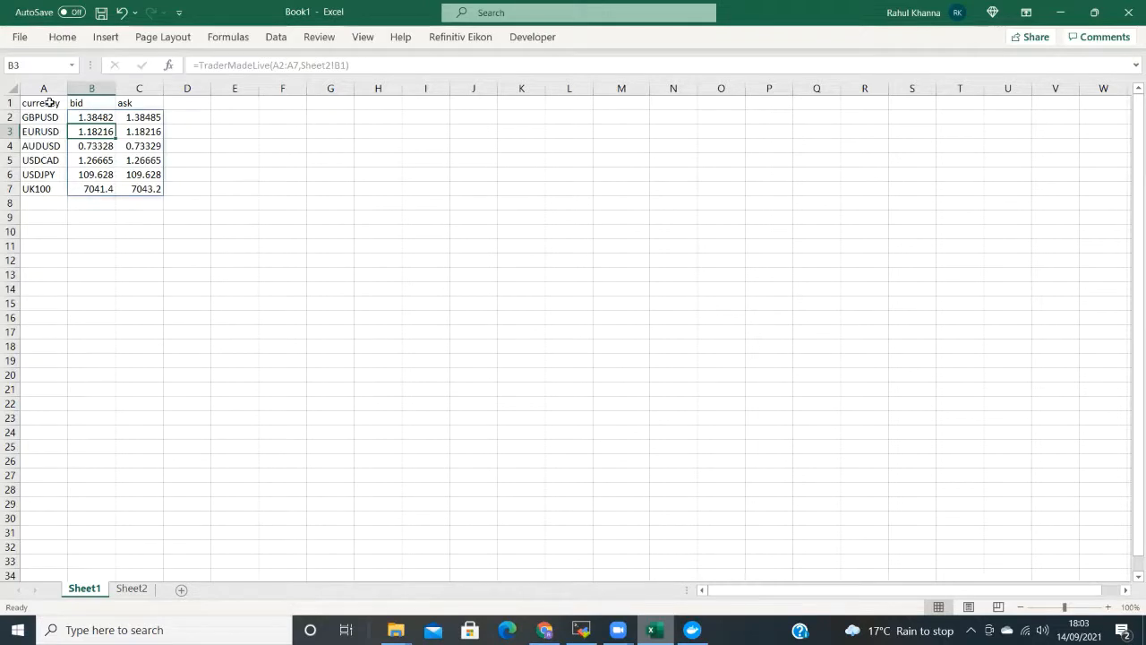
{"action": "mouse_move", "coordinate": [186, 87]}
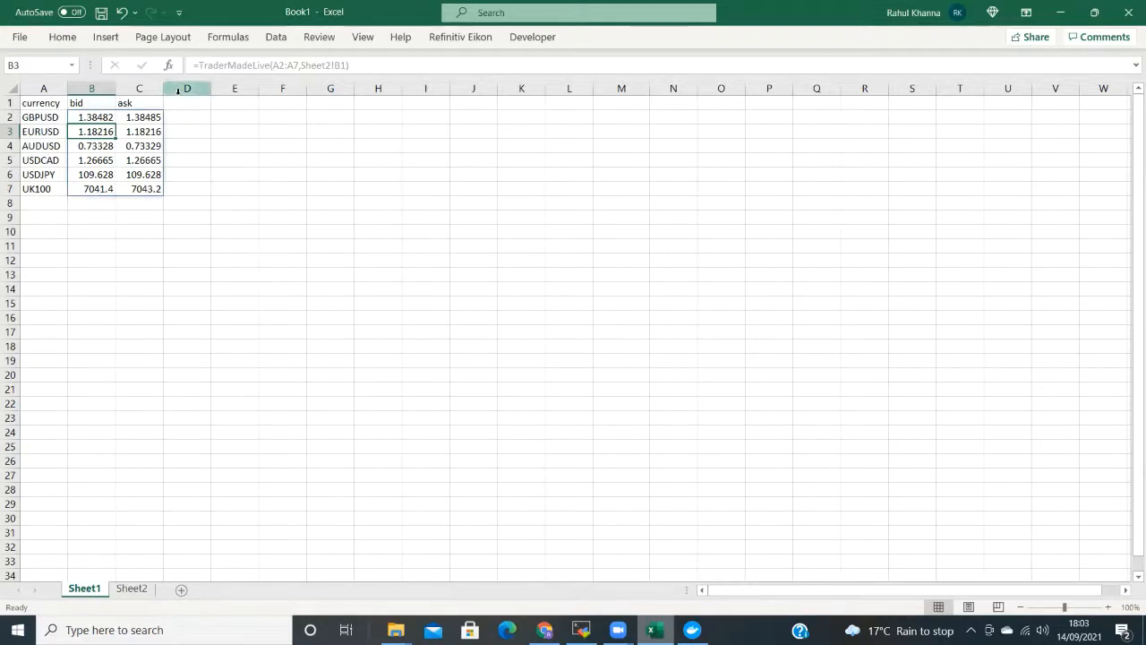
Add open, high, low and close headers after the ask column.
{"action": "left_click", "coordinate": [186, 102]}
{"action": "type", "text": "open"}
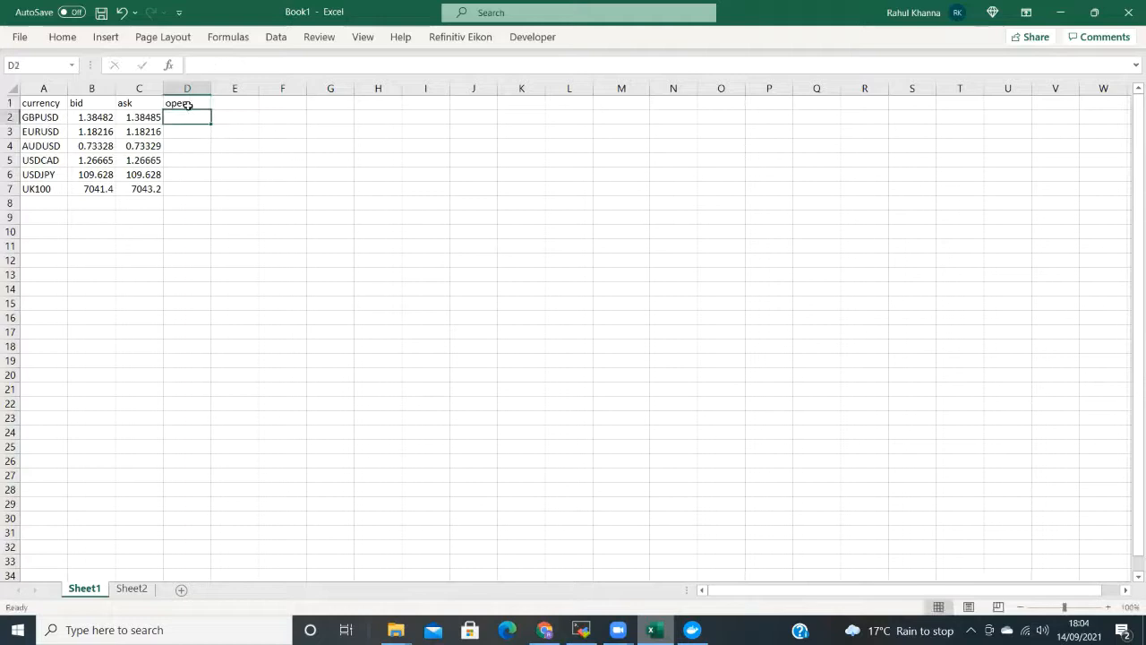
{"action": "type", "text": "high"}
{"action": "left_click", "coordinate": [329, 102]}
{"action": "type", "text": "close"}
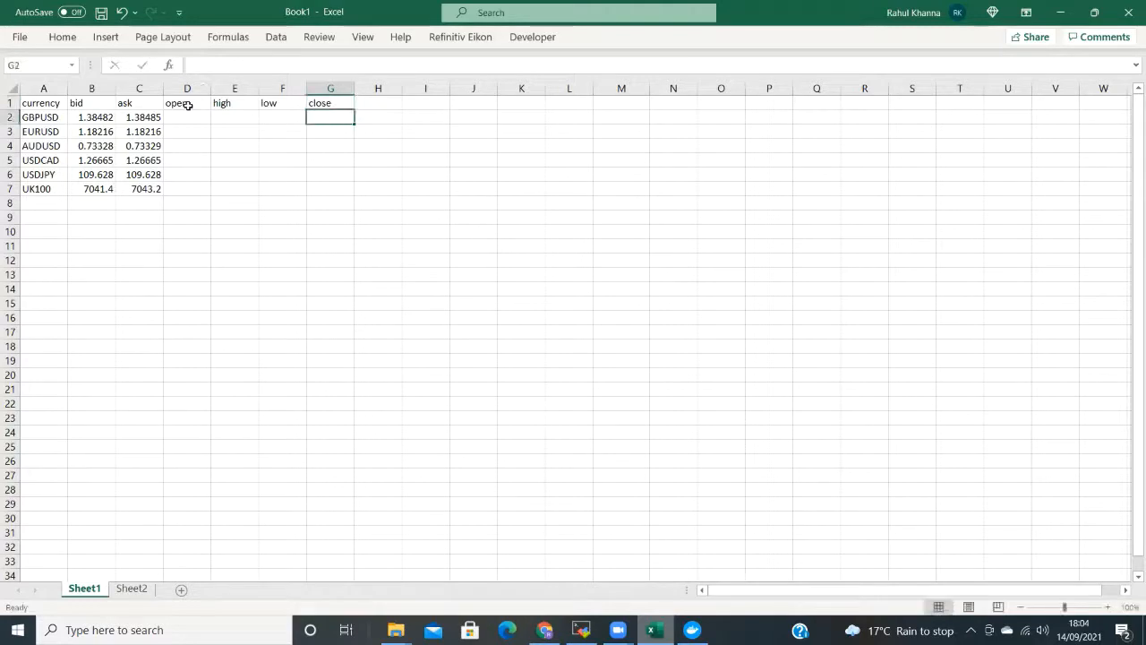
{"action": "left_click", "coordinate": [570, 102]}
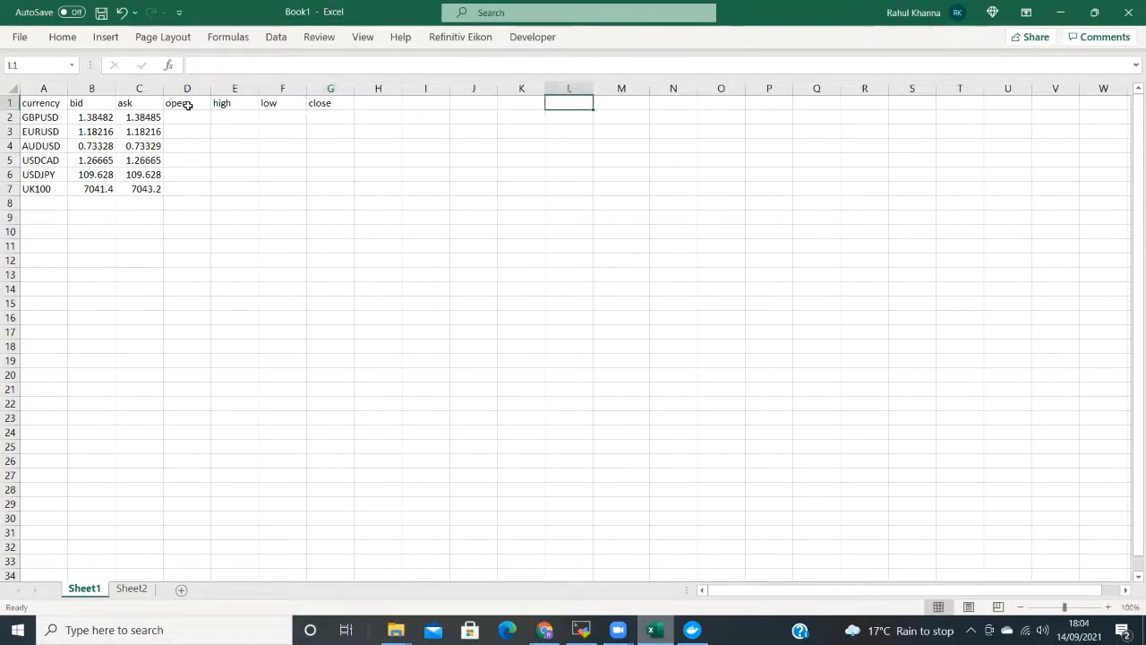
Put =today() in M1 and the period 'daily' in N1.
{"action": "left_click", "coordinate": [620, 102]}
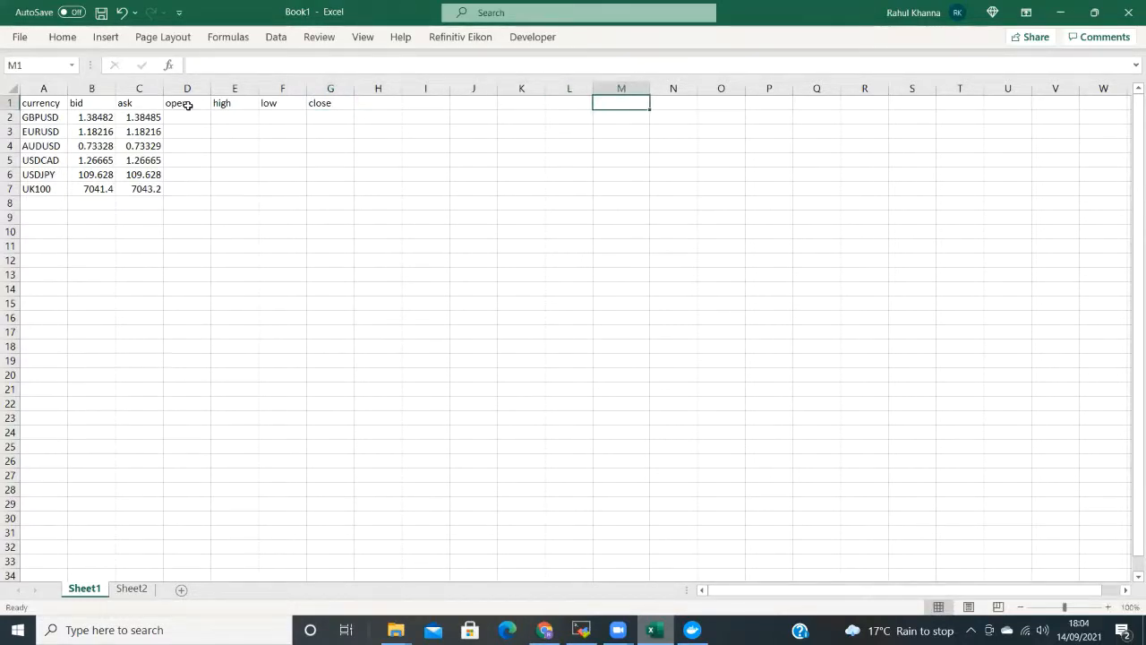
{"action": "type", "text": "=today"}
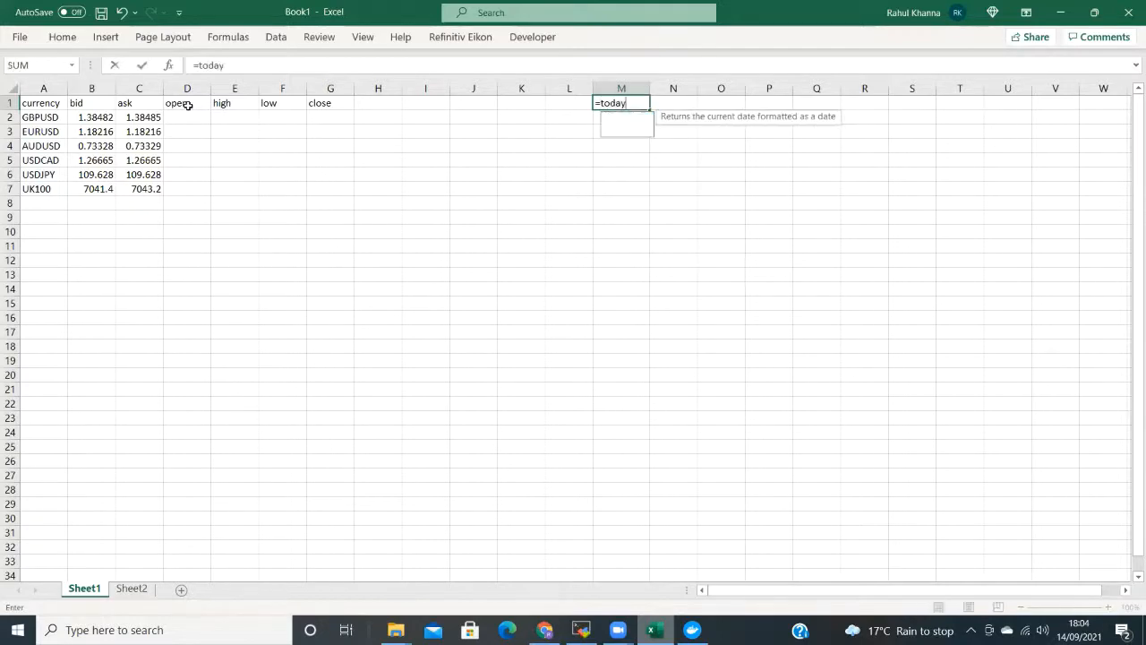
{"action": "key", "text": "Return"}
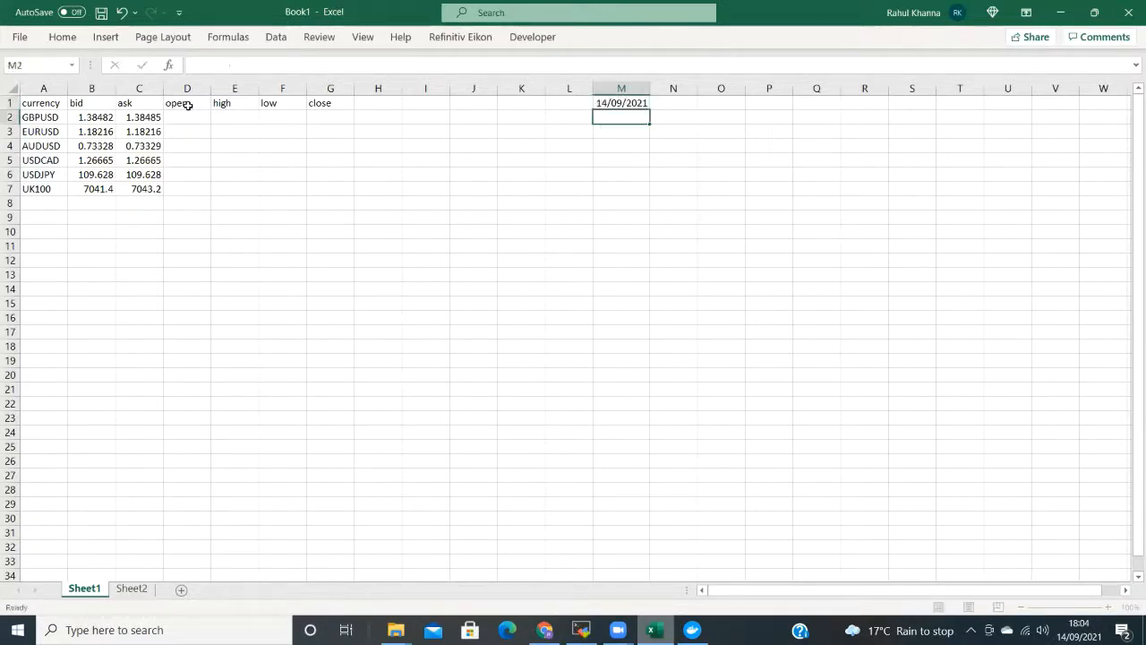
{"action": "left_click", "coordinate": [674, 103]}
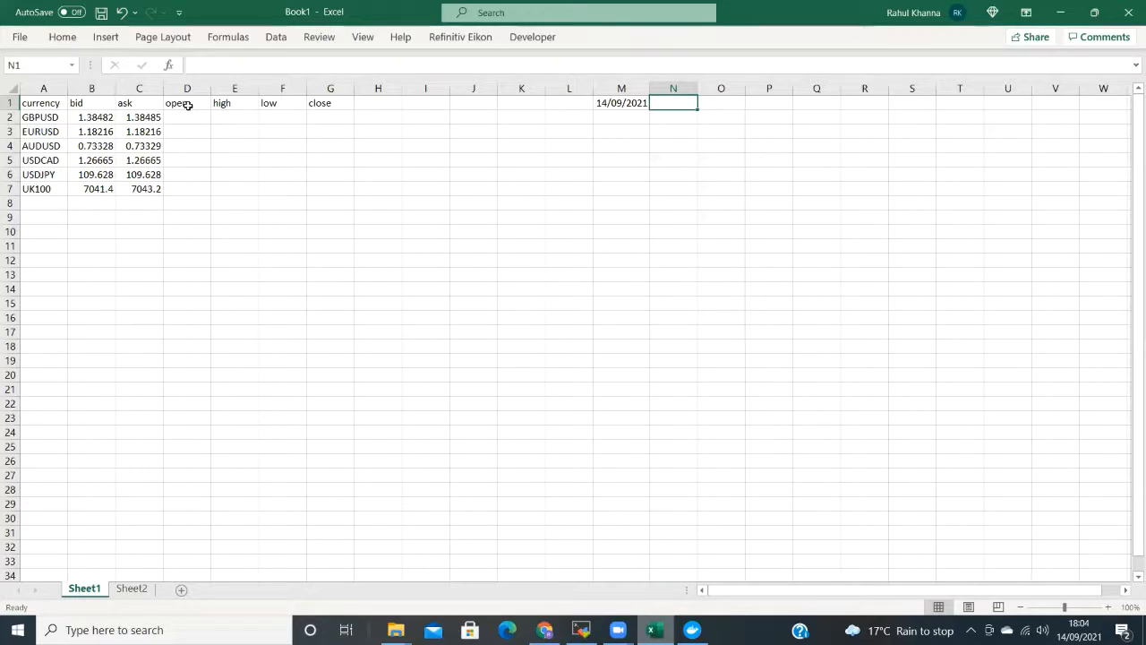
{"action": "type", "text": "daily"}
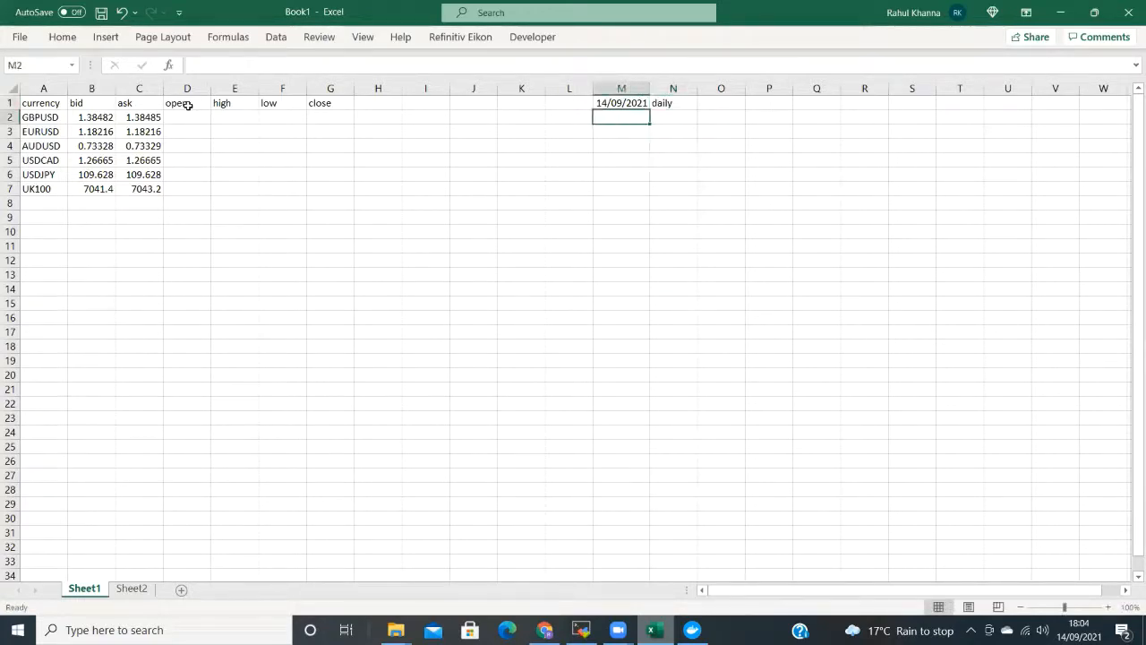
Enter =TraderMadeHistory(A2:A7,M1,N1,Sheet2!B1) in D2 for daily open/high/low/close.
{"action": "left_click", "coordinate": [186, 118]}
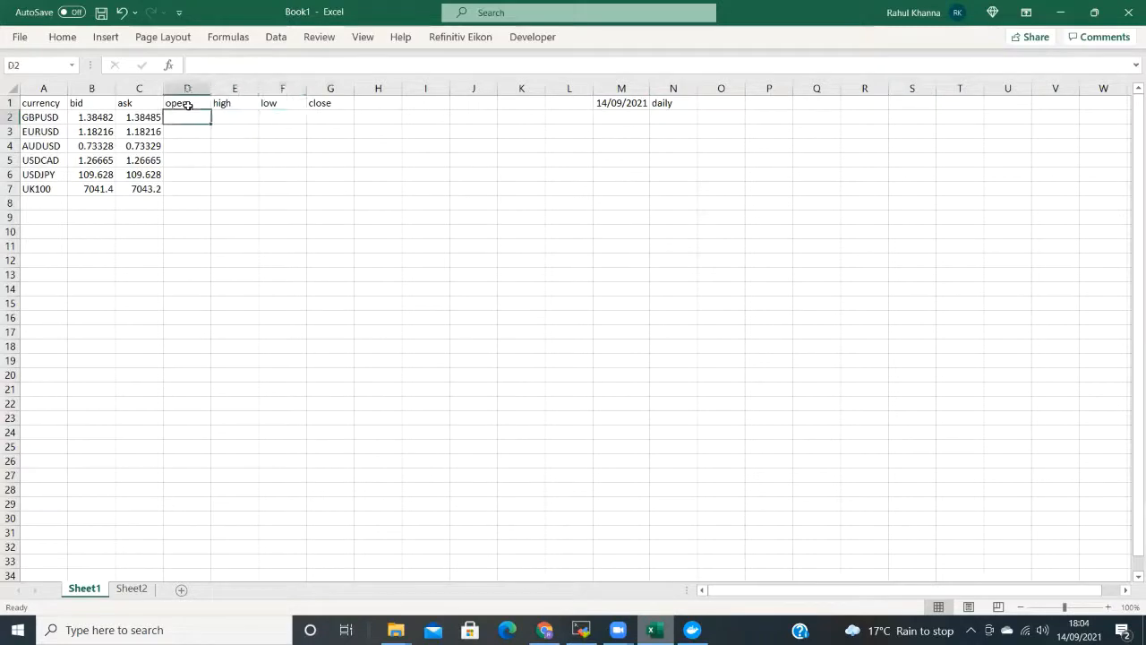
{"action": "type", "text": "=T"}
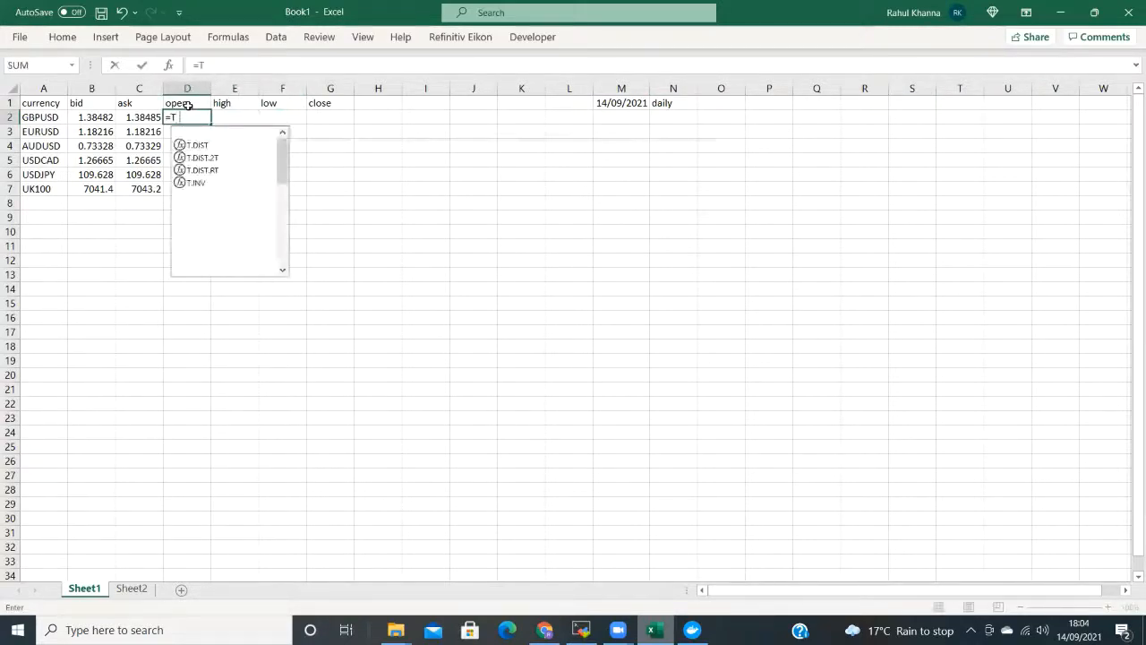
{"action": "type", "text": "rader"}
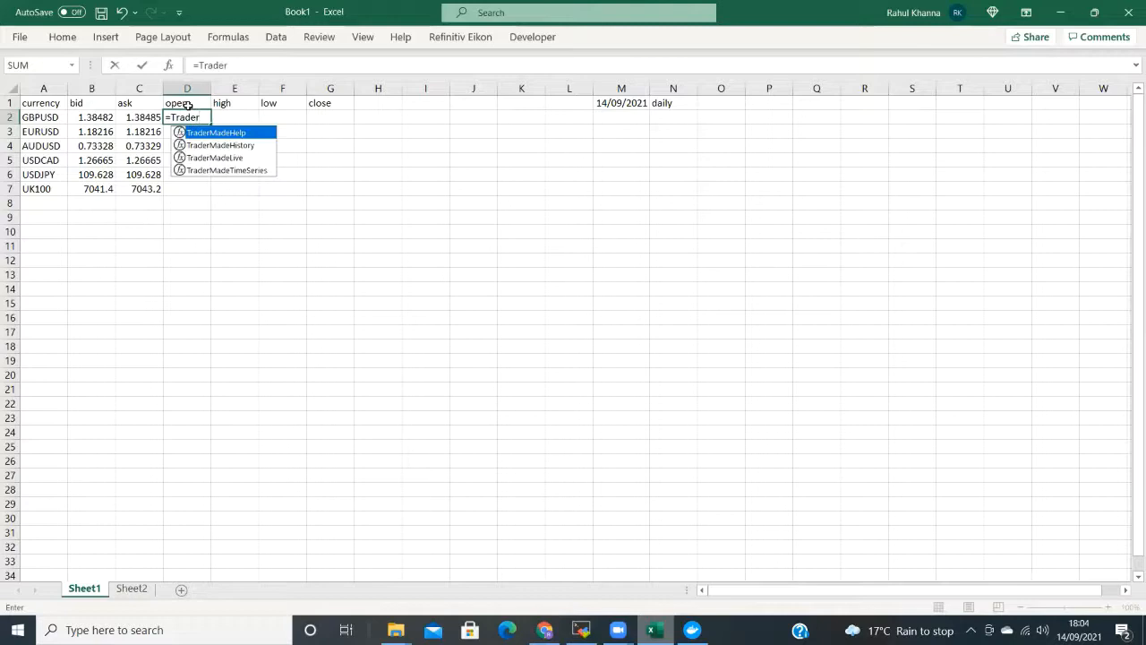
{"action": "mouse_move", "coordinate": [220, 145]}
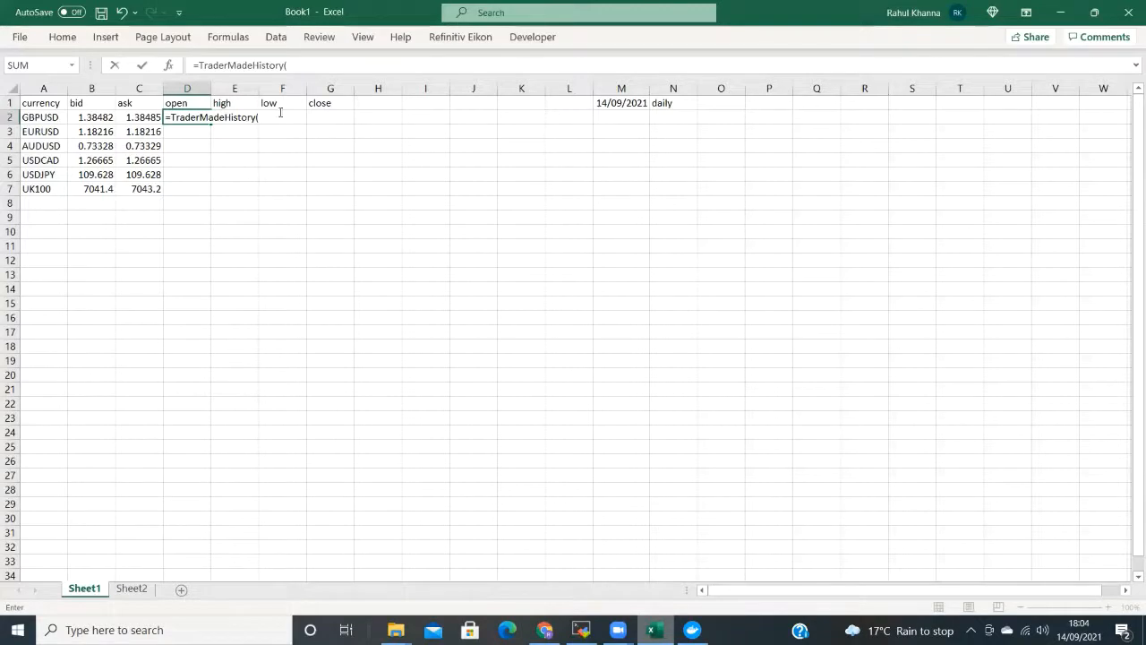
{"action": "left_click_drag", "start_coordinate": [43, 117], "coordinate": [43, 174]}
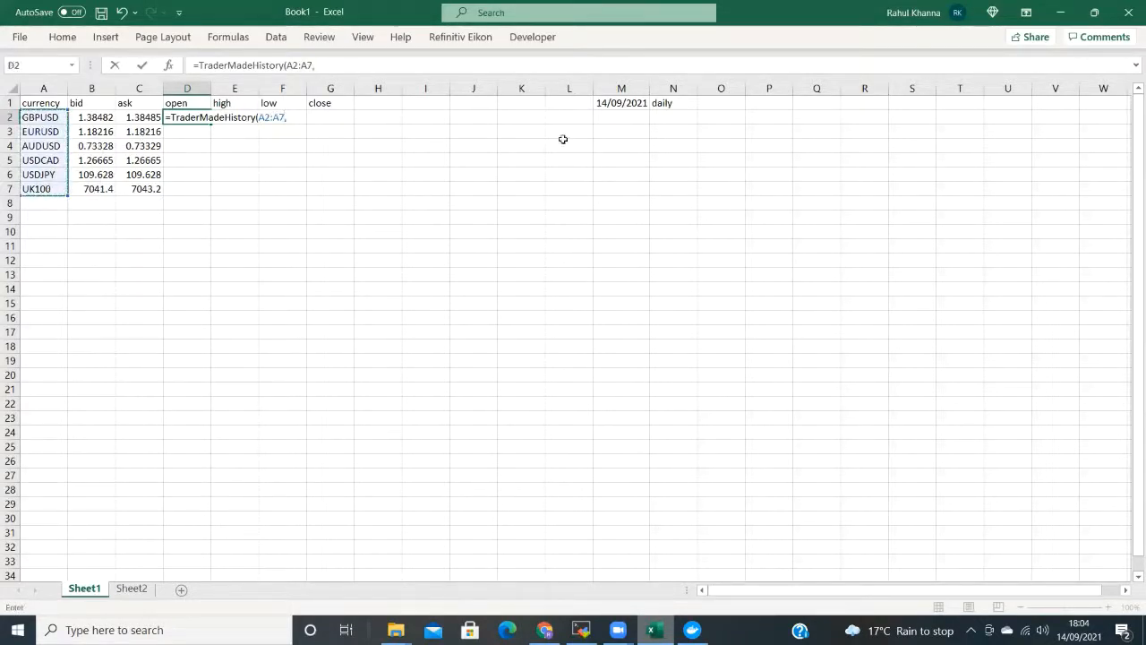
{"action": "left_click", "coordinate": [619, 102]}
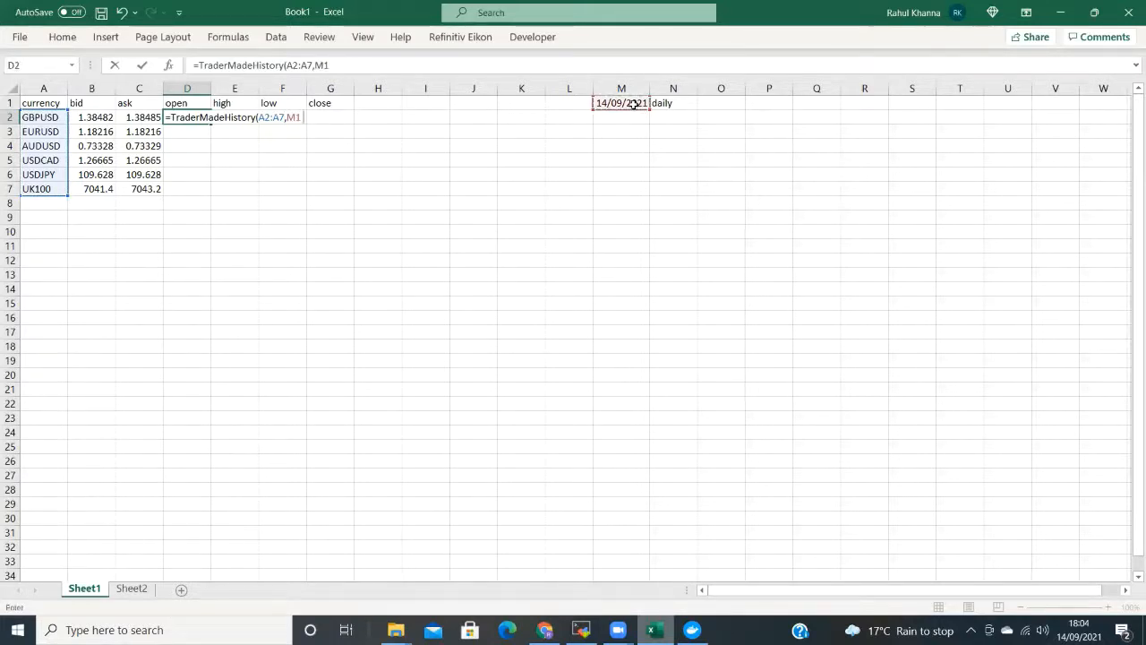
{"action": "left_click", "coordinate": [662, 102]}
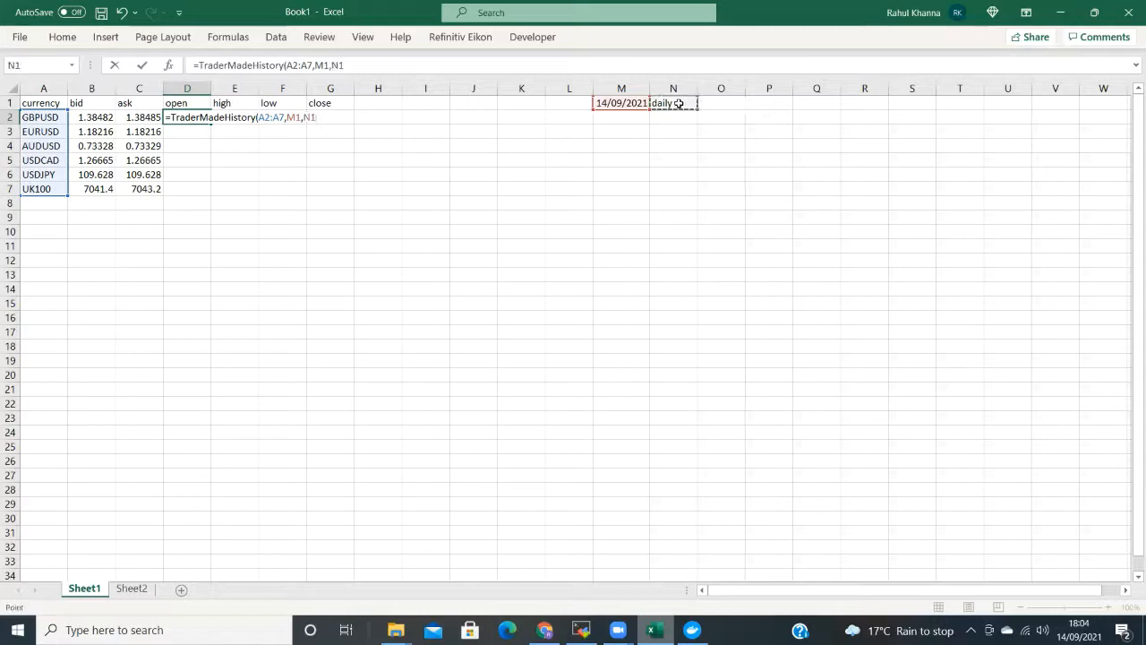
{"action": "type", "text": ","}
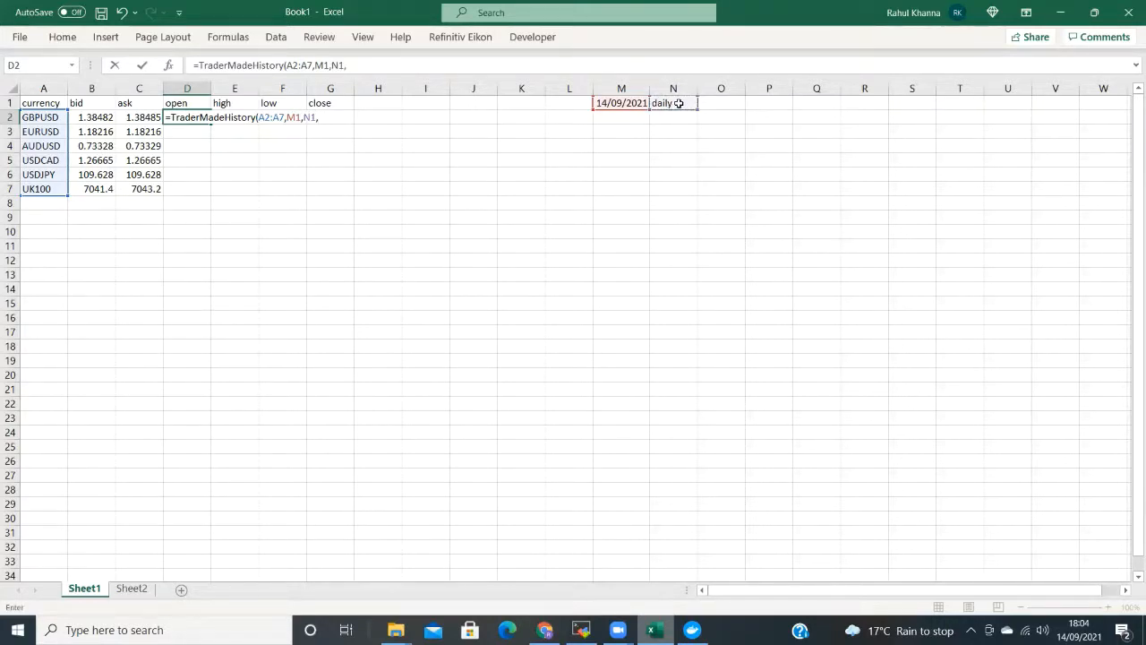
{"action": "left_click", "coordinate": [133, 587]}
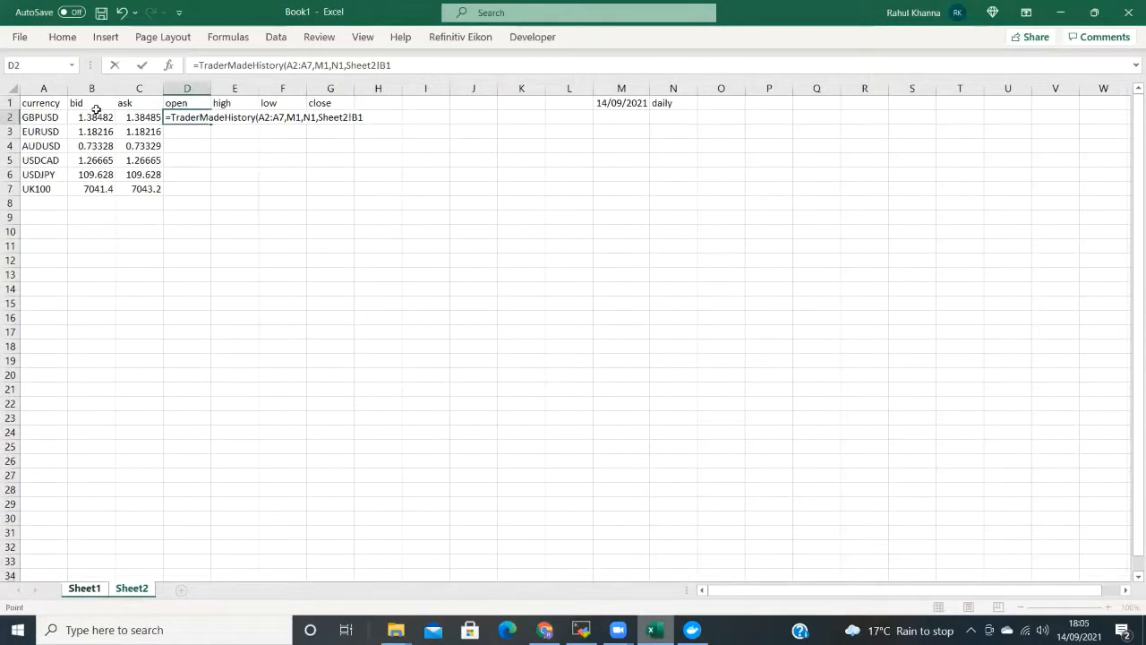
{"action": "key", "text": "Return"}
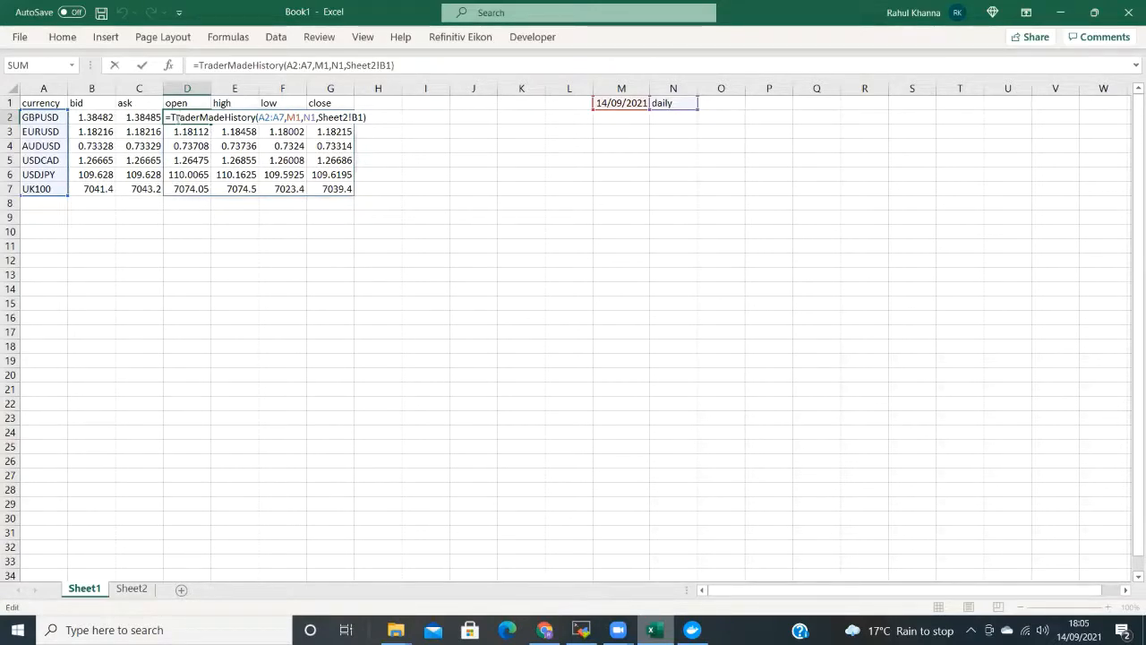
{"action": "key", "text": "Return"}
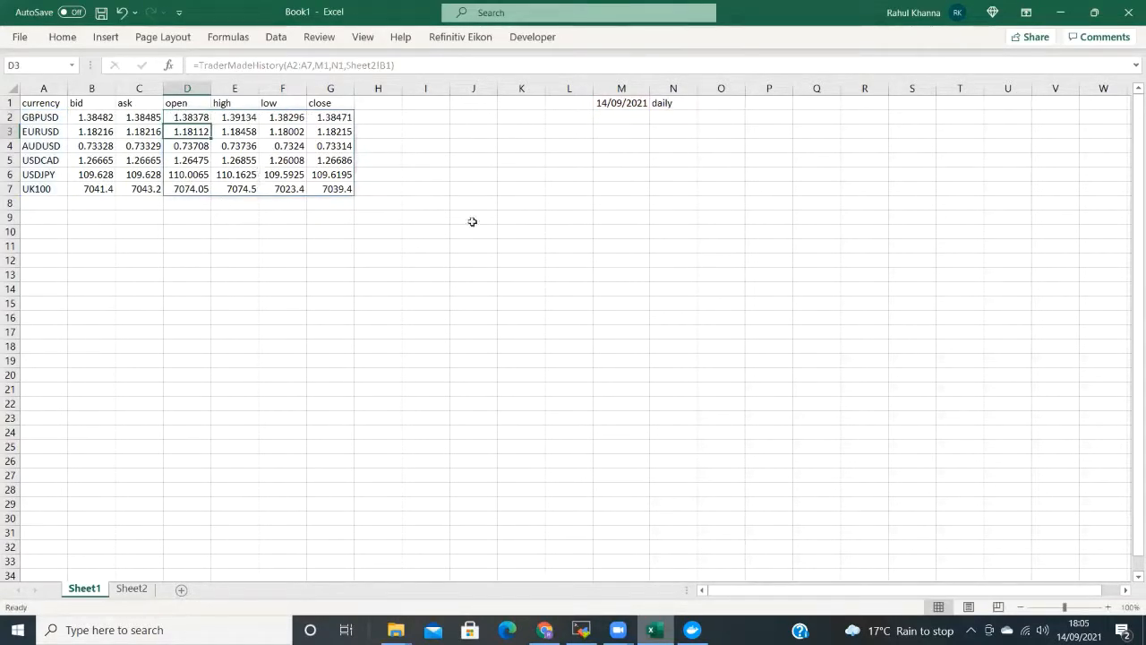
{"action": "mouse_move", "coordinate": [52, 200]}
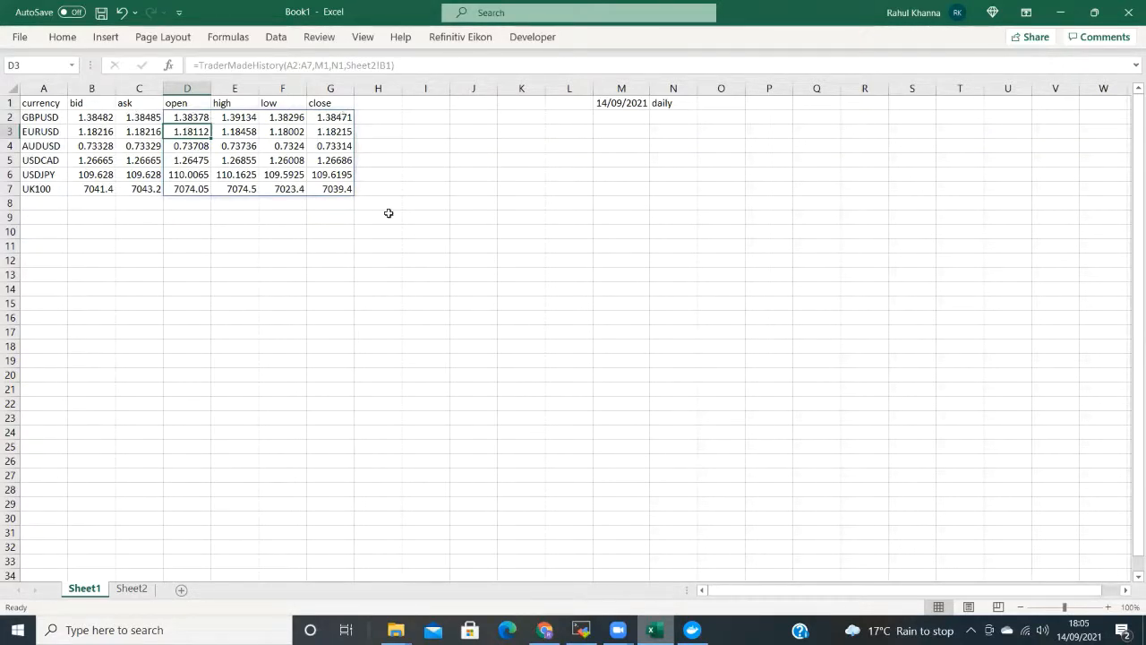
Head H1 'range', enter =E2-F2 in H2 and fill it down to H7.
{"action": "left_click", "coordinate": [378, 102]}
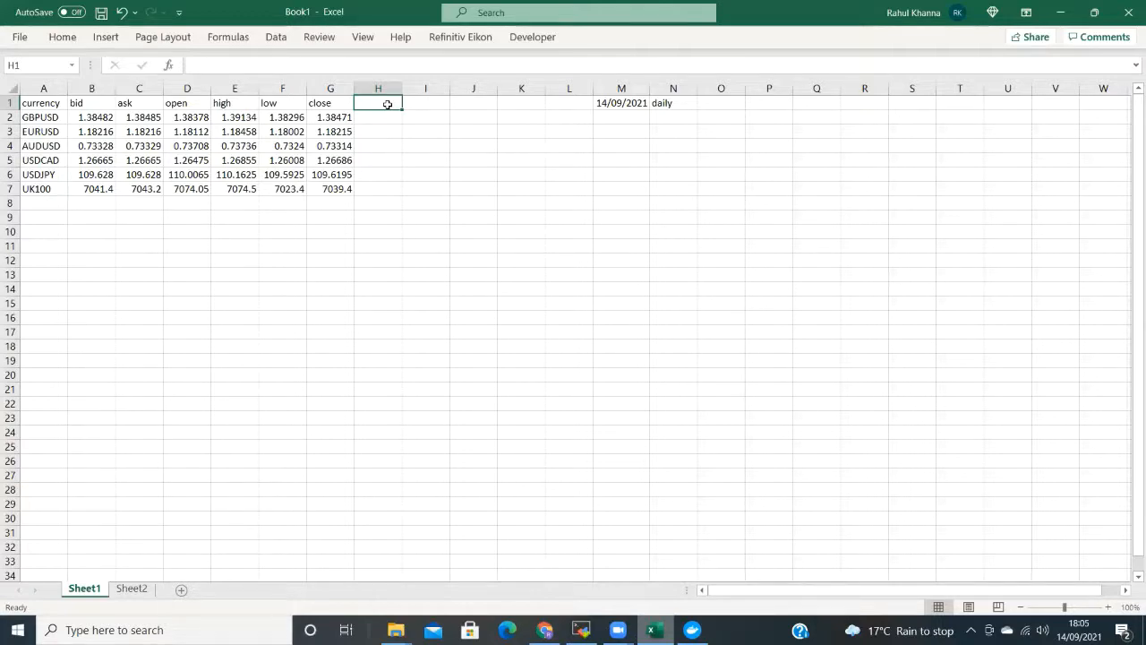
{"action": "type", "text": "range"}
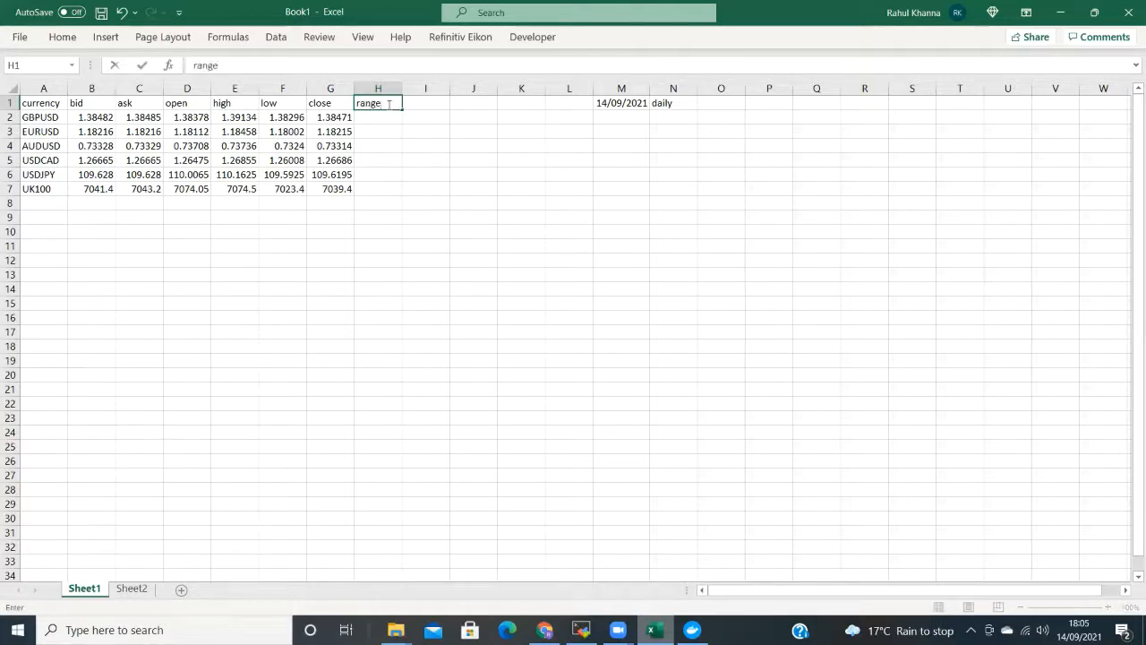
{"action": "key", "text": "Return"}
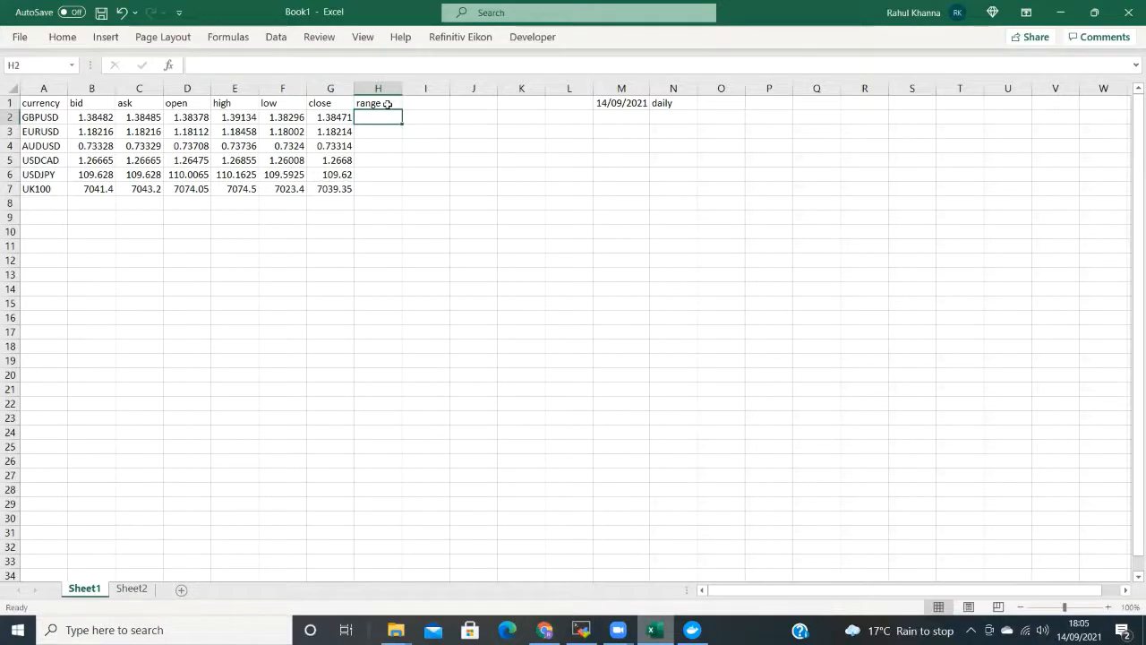
{"action": "type", "text": "=E2-"}
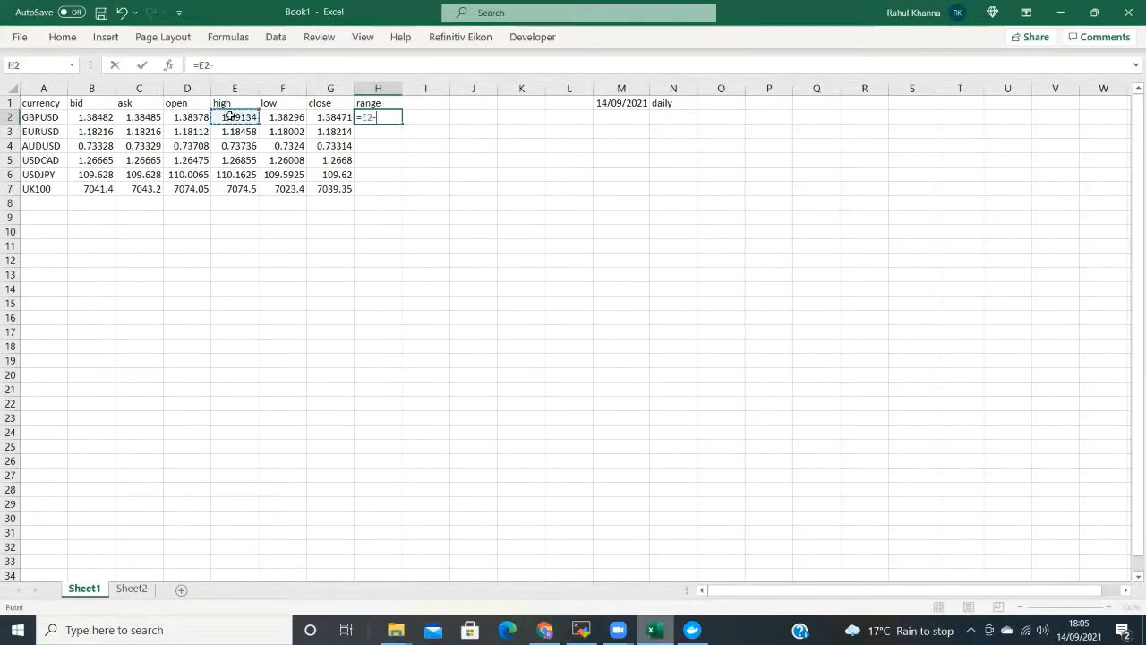
{"action": "left_click", "coordinate": [282, 118]}
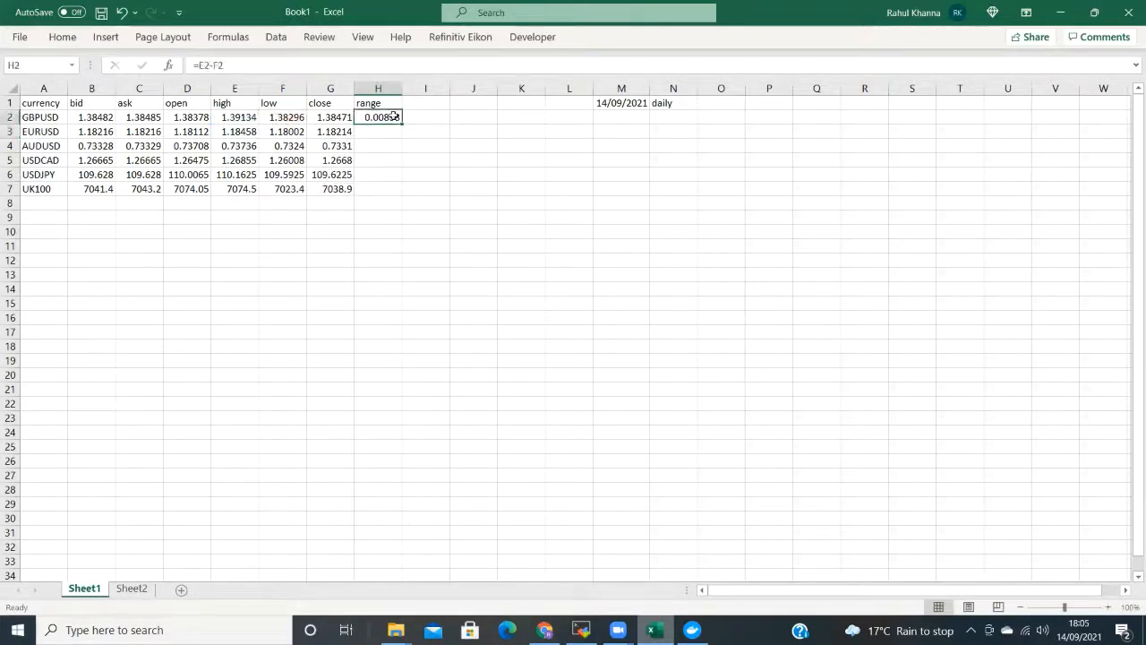
{"action": "left_click_drag", "start_coordinate": [394, 118], "coordinate": [394, 190]}
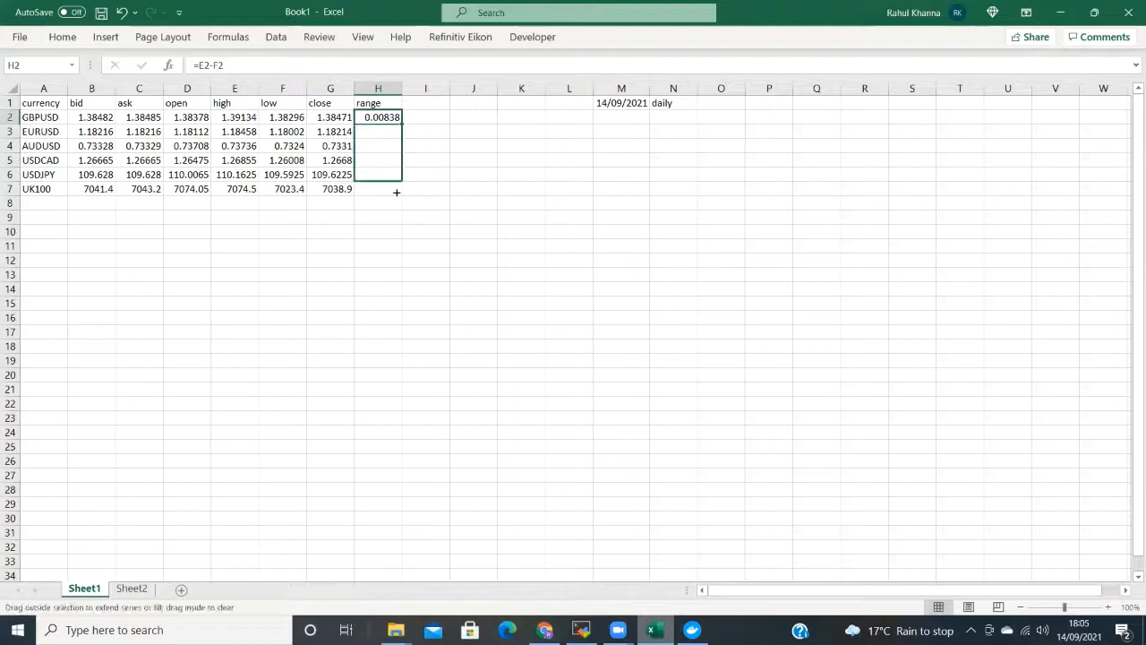
{"action": "left_click_drag", "start_coordinate": [398, 118], "coordinate": [398, 190]}
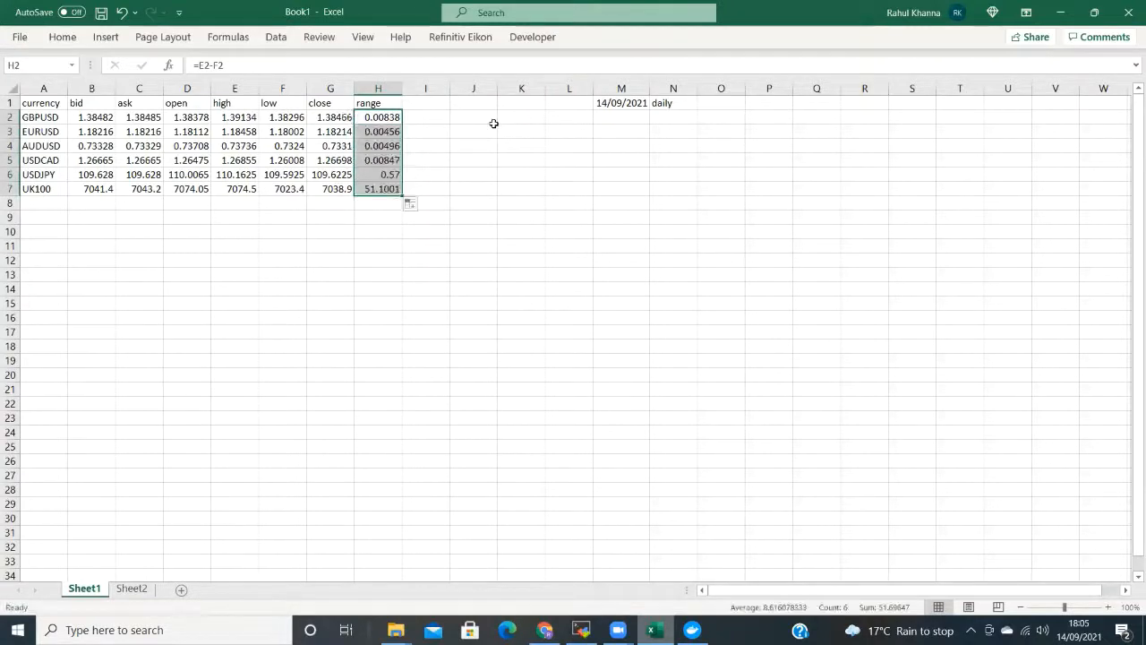
{"action": "left_click", "coordinate": [426, 102]}
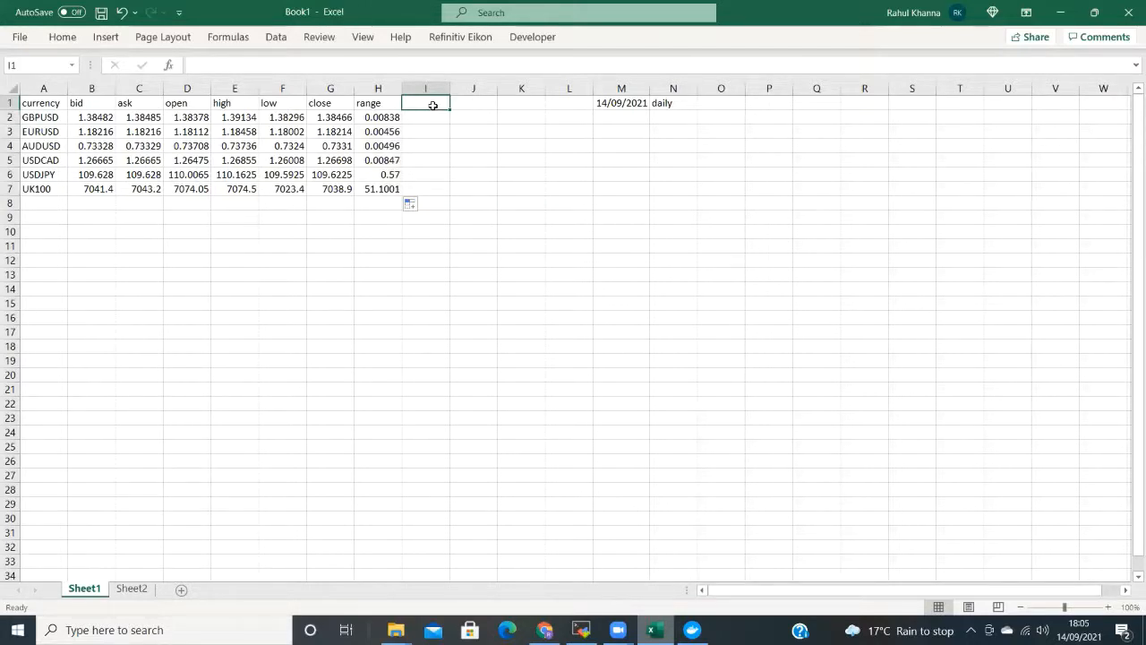
Head I1 'mv', enter =B2-D2 in I2 and fill it down to I7.
{"action": "type", "text": "mv"}
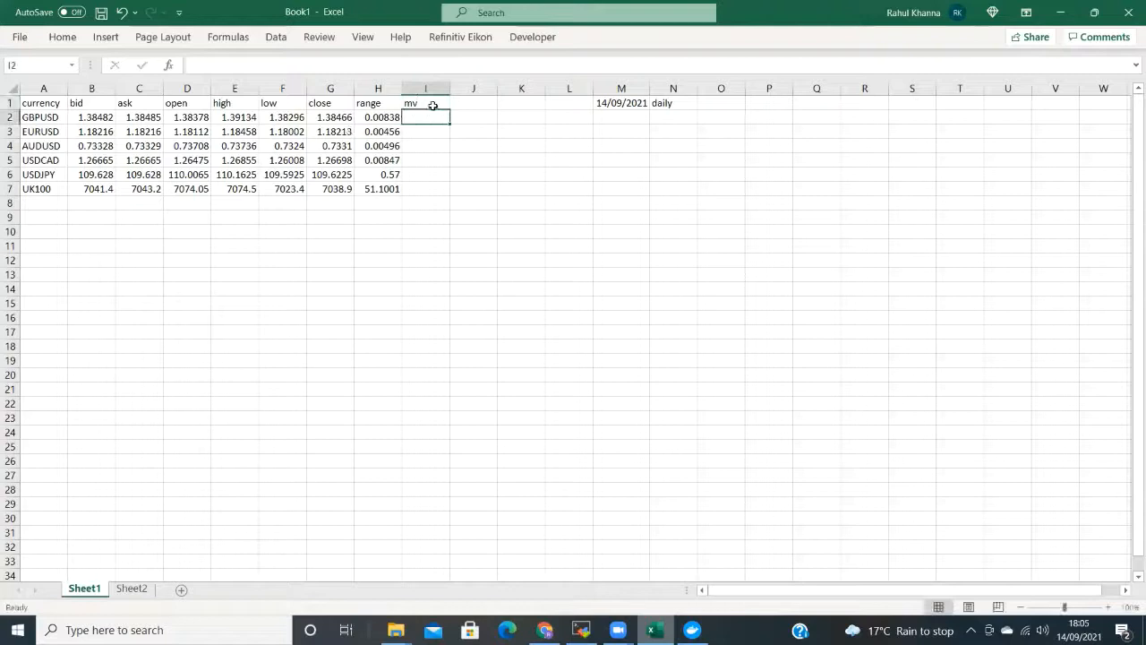
{"action": "type", "text": "="}
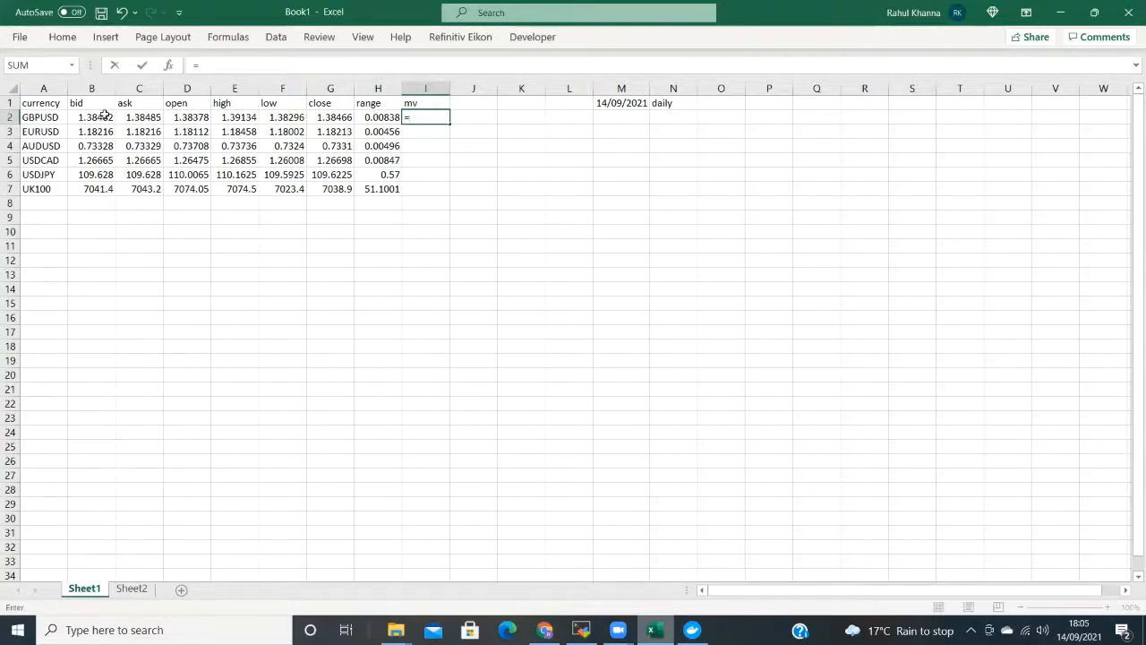
{"action": "left_click", "coordinate": [91, 118]}
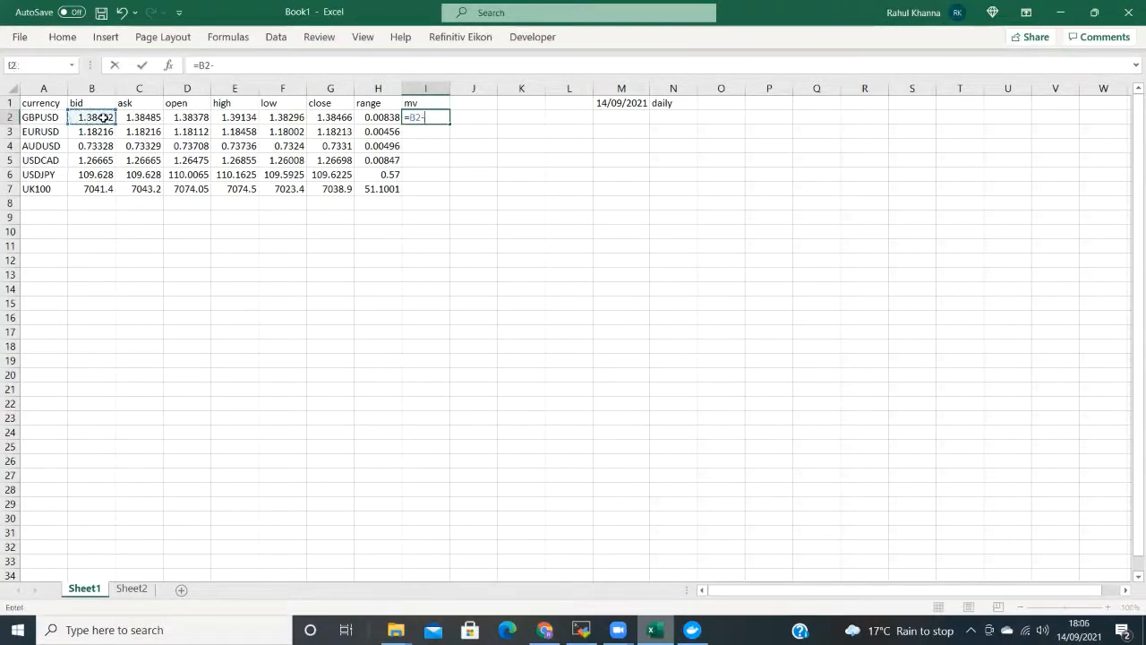
{"action": "left_click", "coordinate": [186, 116]}
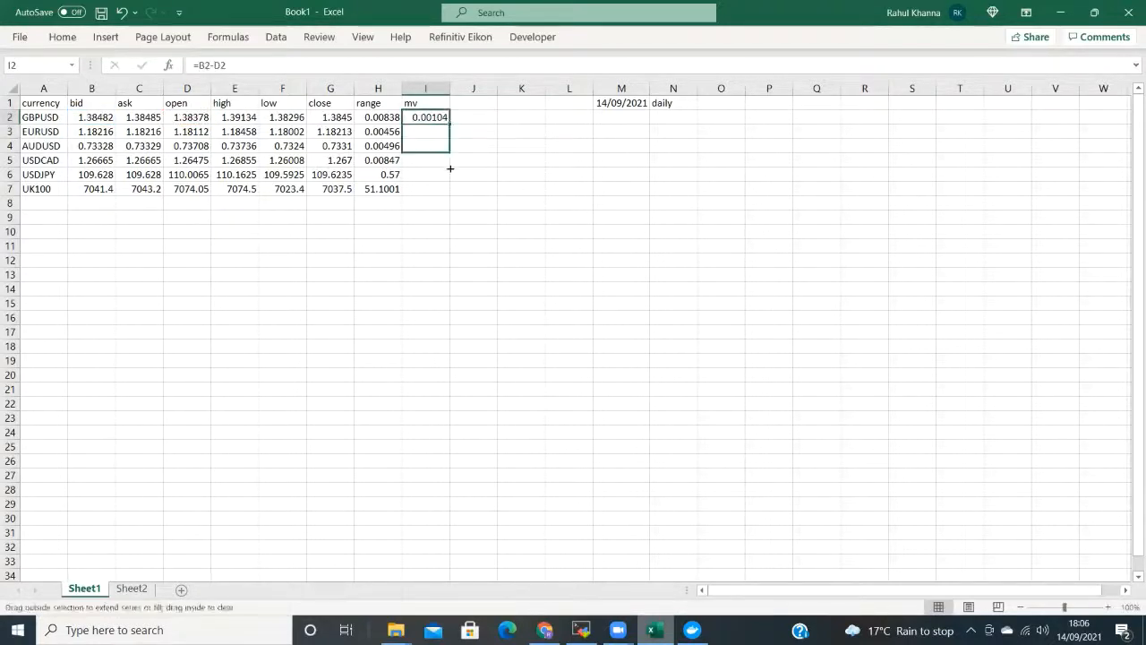
{"action": "left_click_drag", "start_coordinate": [426, 118], "coordinate": [426, 190]}
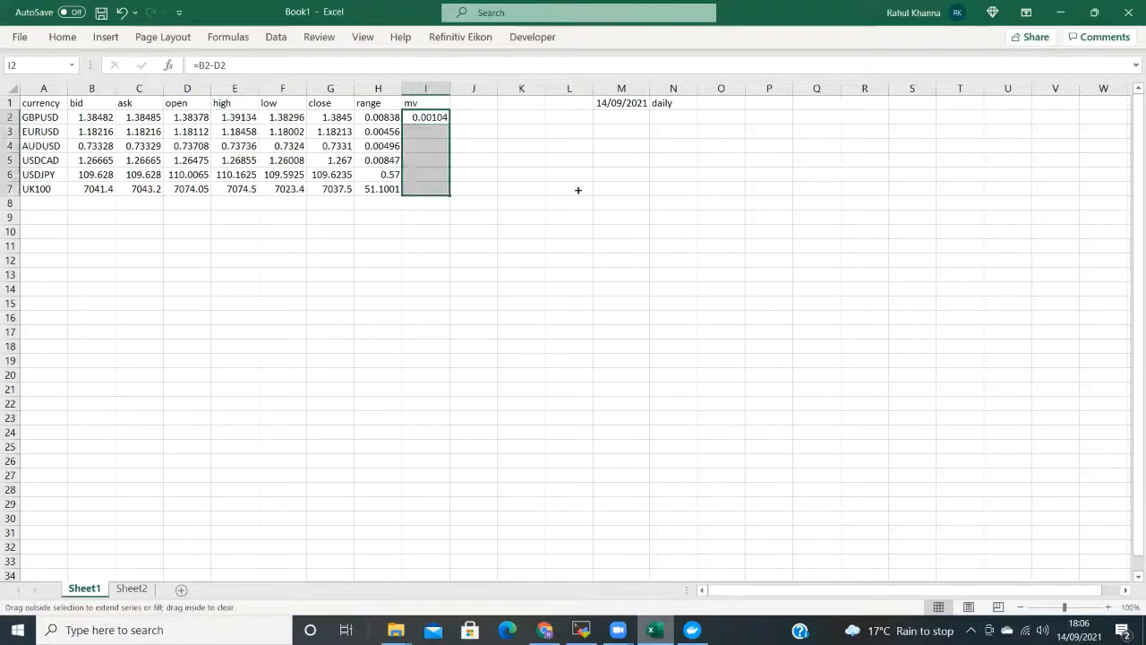
{"action": "left_click_drag", "start_coordinate": [427, 118], "coordinate": [426, 190]}
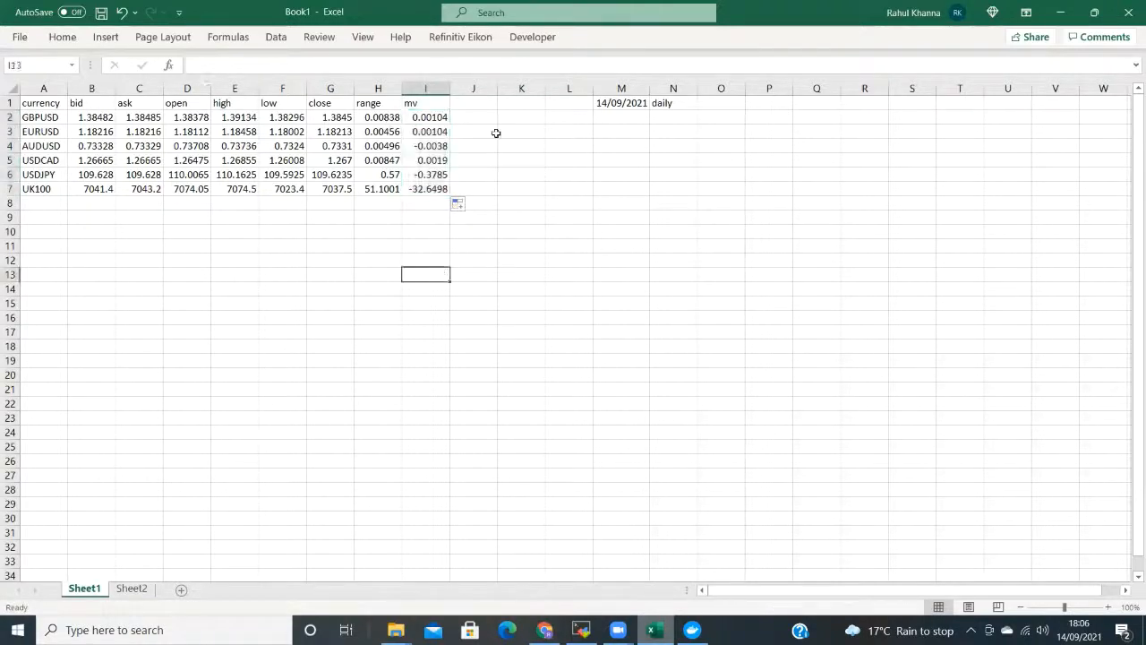